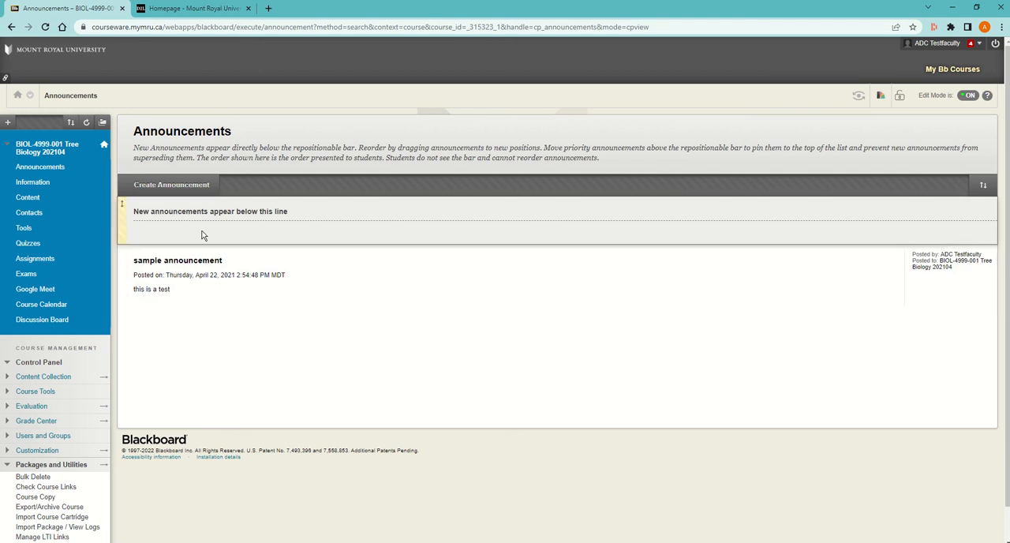
# Return to the Blackboard course and open Packages and Utilities > Export/Archive Course for BIOL 4999-001.
pyautogui.click(192, 10)
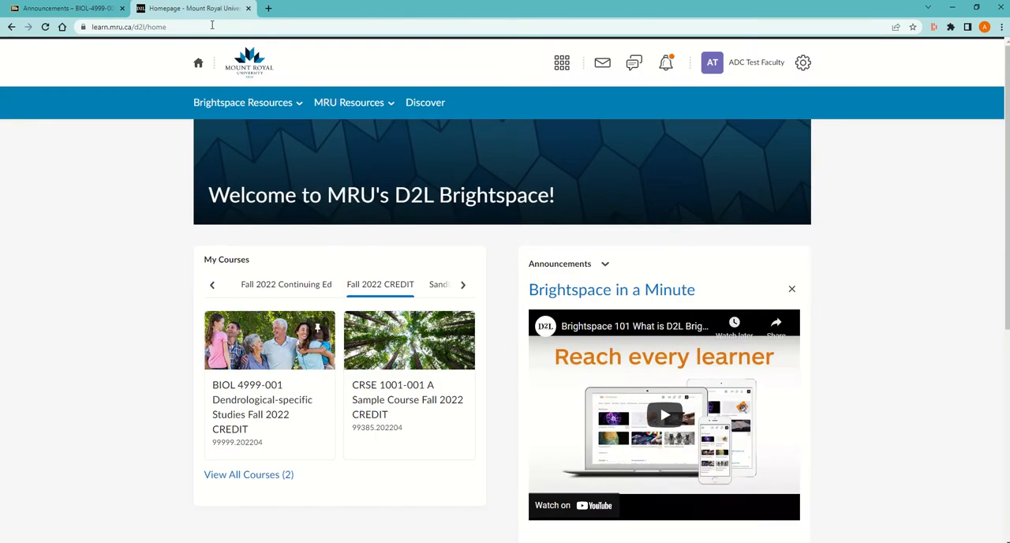
pyautogui.click(60, 9)
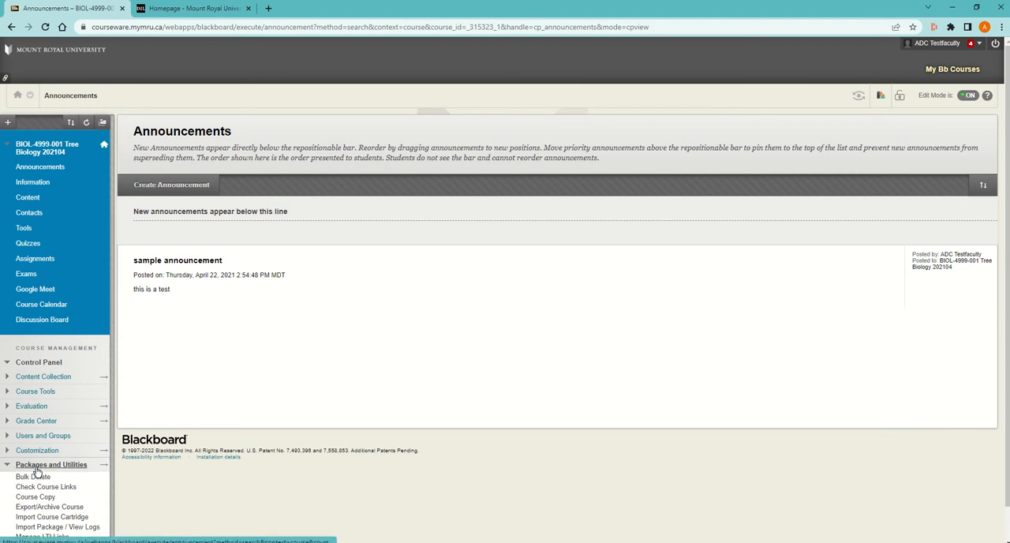
pyautogui.click(49, 508)
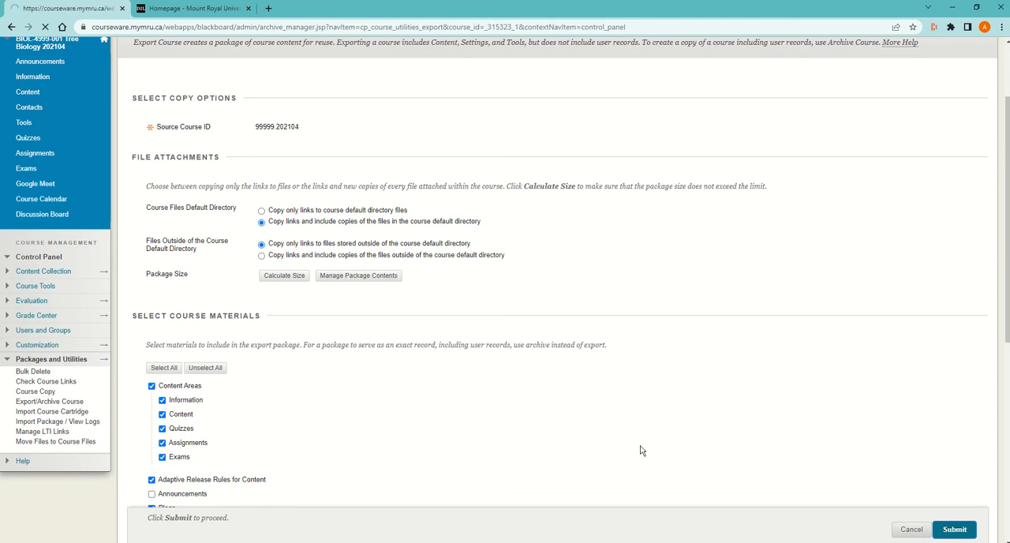
# Submit the Blackboard export, then open the BIOL 4999-001 course tile in D2L and its Course Tools menu.
pyautogui.click(953, 528)
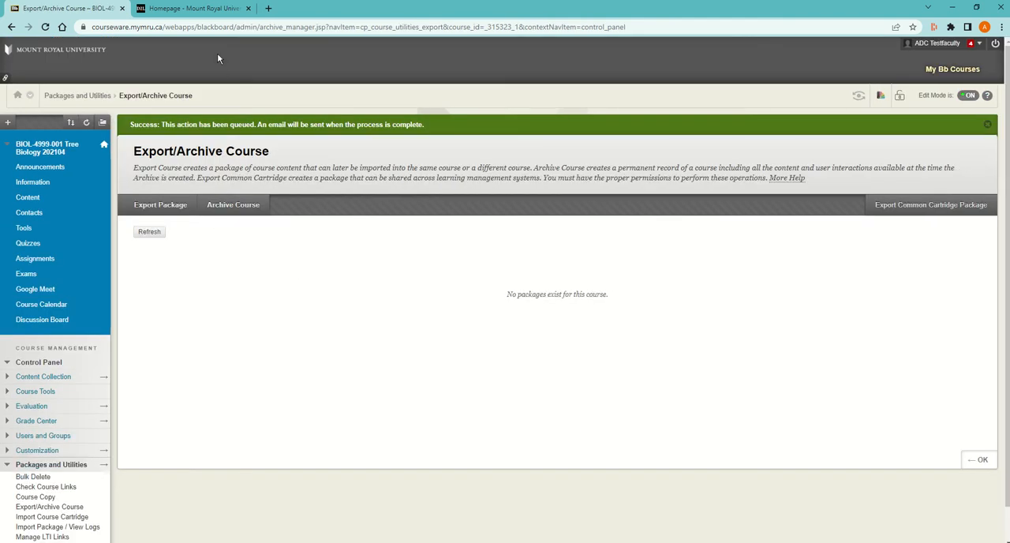
pyautogui.click(192, 7)
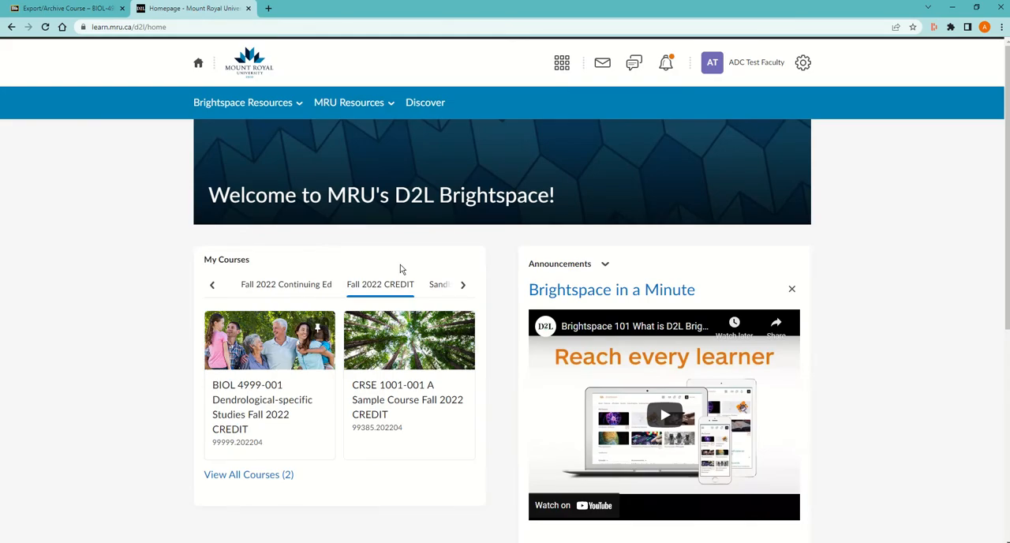
pyautogui.moveTo(392, 291)
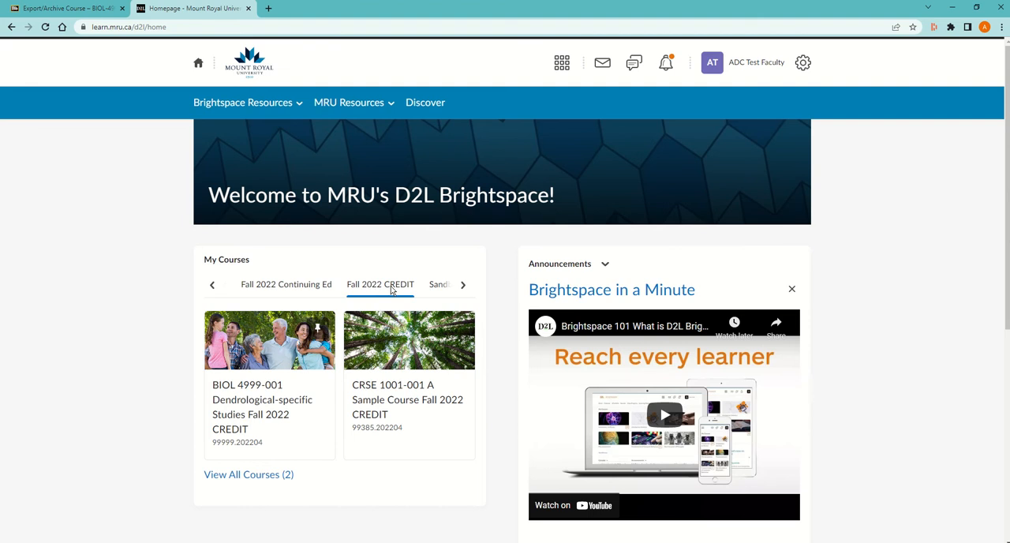
pyautogui.moveTo(240, 396)
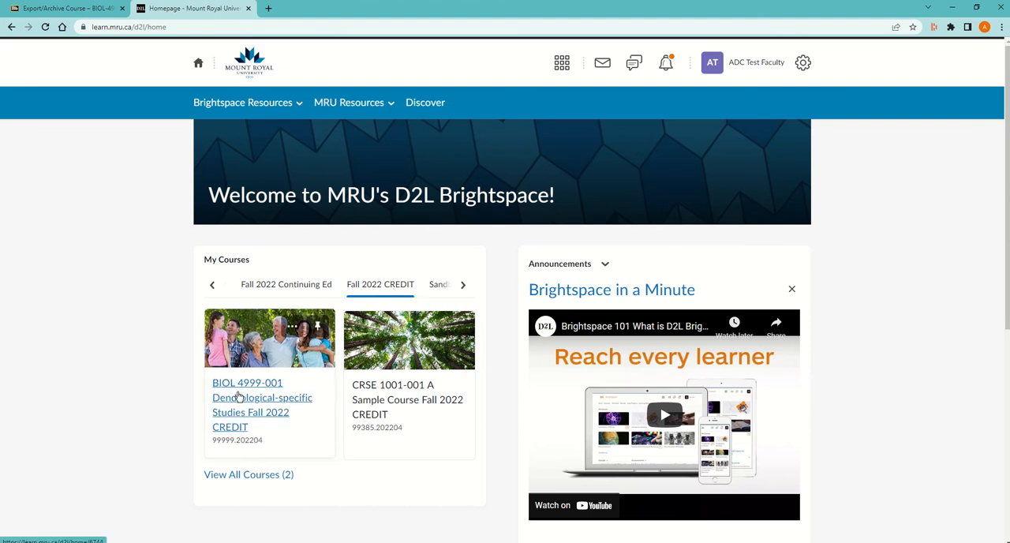
pyautogui.click(246, 382)
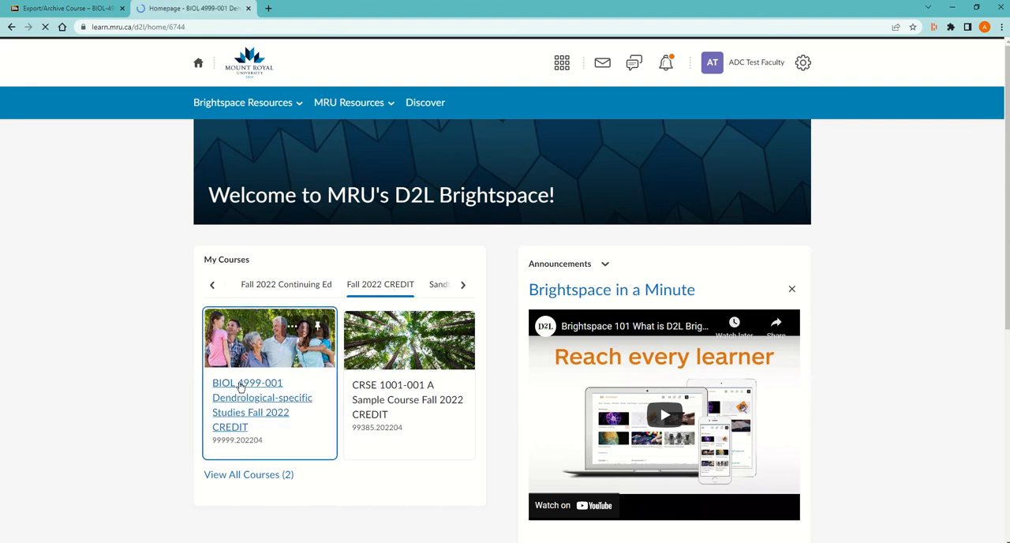
pyautogui.click(246, 382)
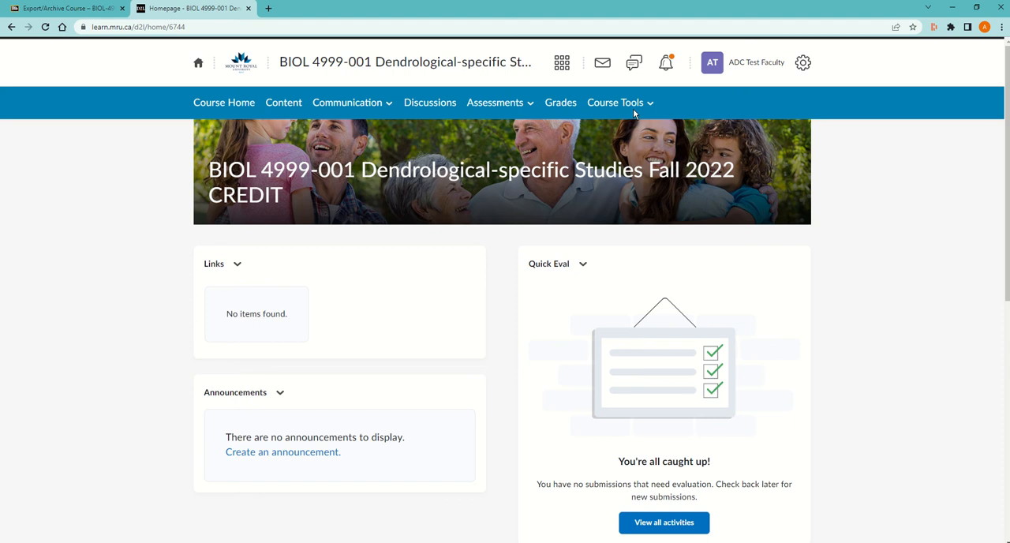
pyautogui.click(618, 101)
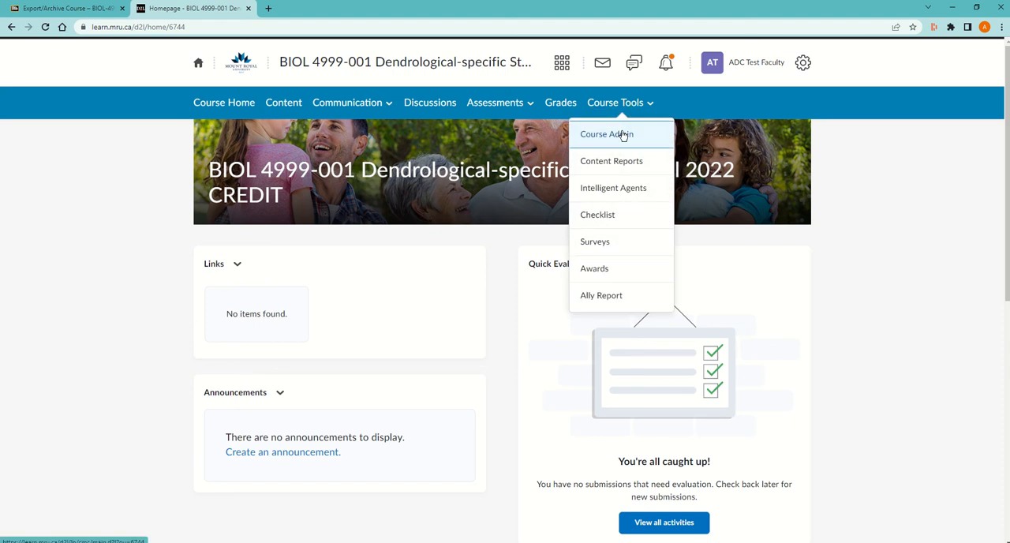
# From Course Admin, reach Import/Export/Copy Components and select the Import Components option.
pyautogui.click(621, 133)
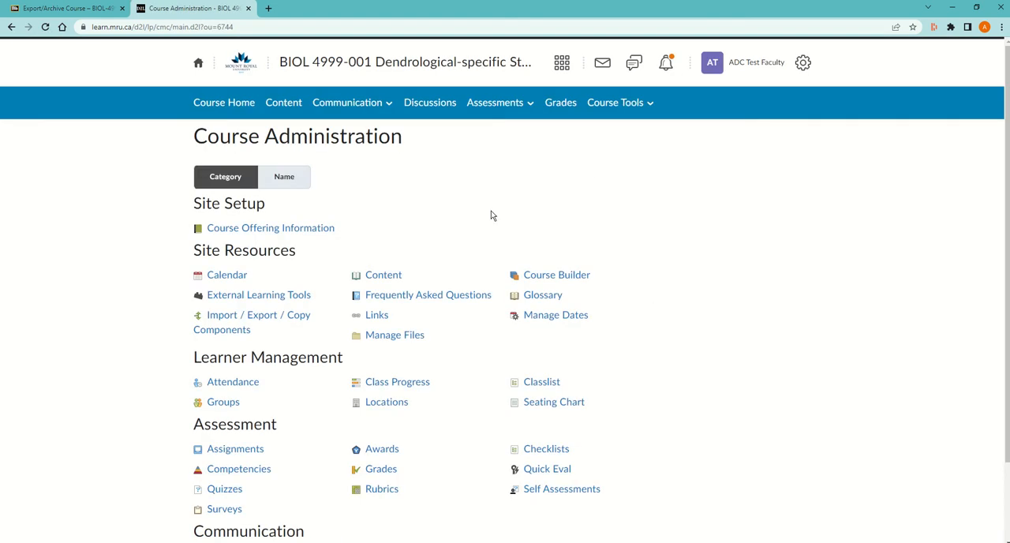
pyautogui.moveTo(246, 320)
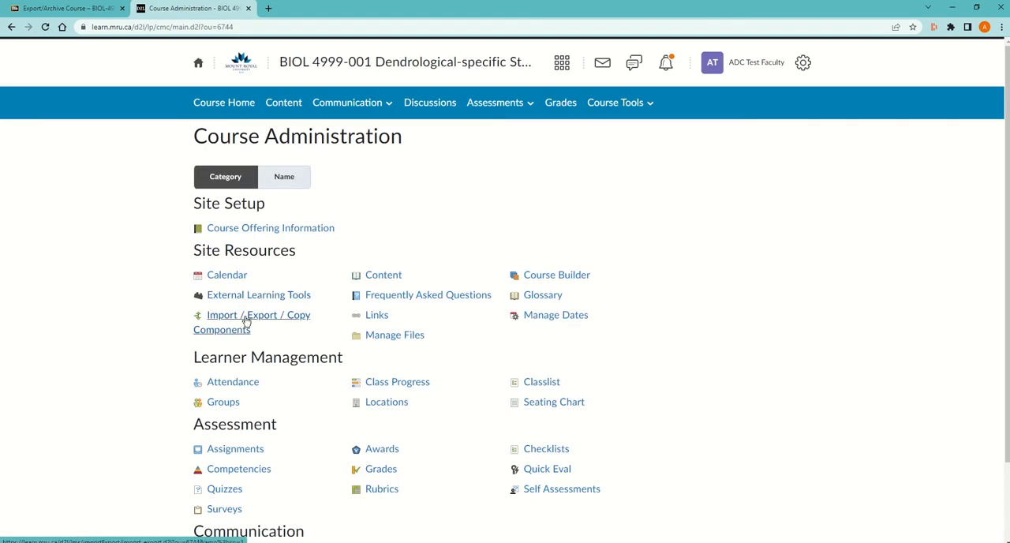
pyautogui.click(253, 316)
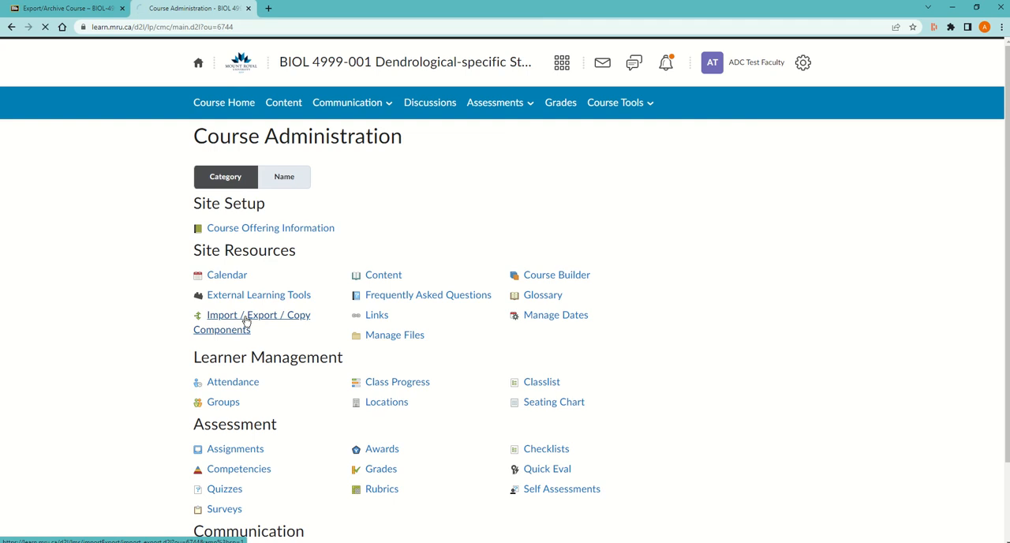
pyautogui.click(246, 316)
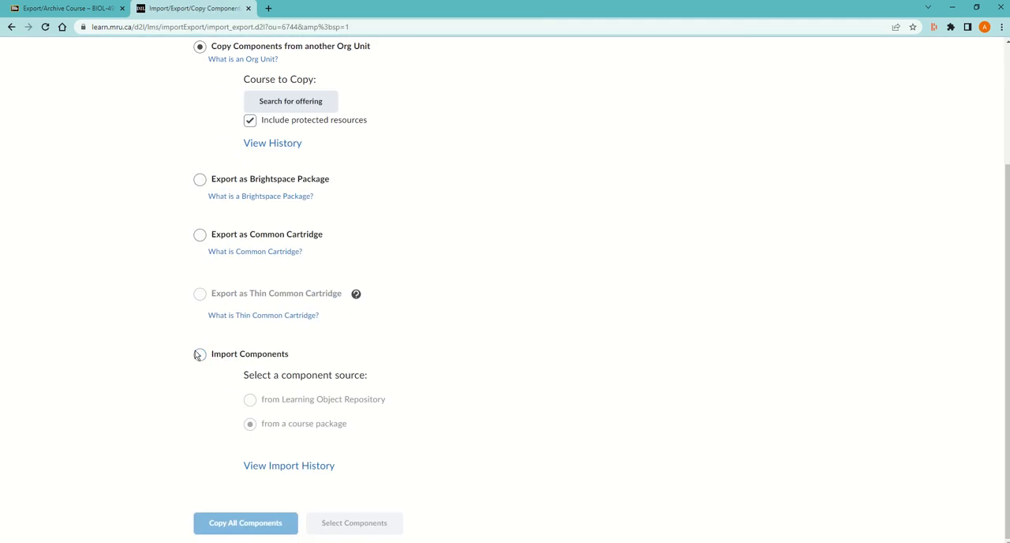
pyautogui.click(199, 355)
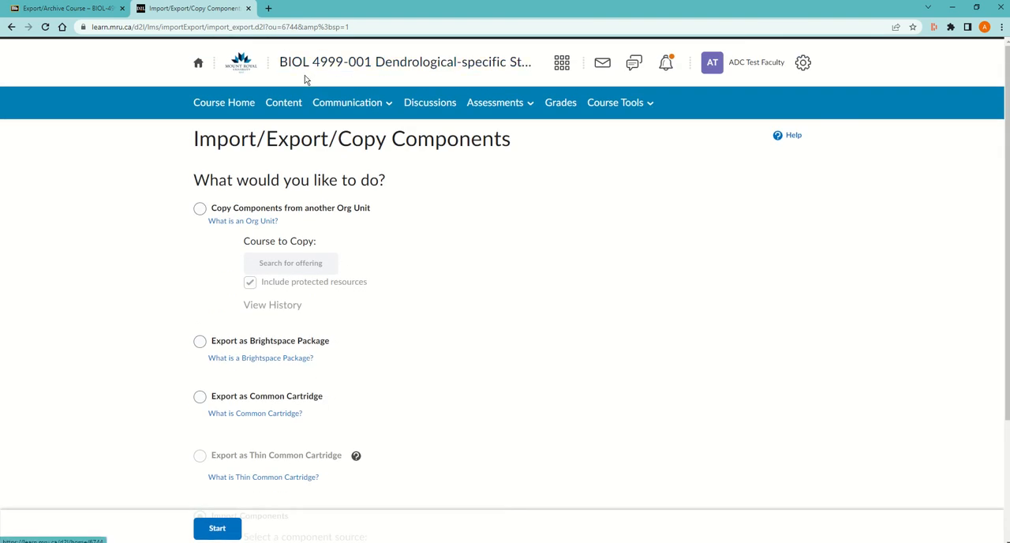
pyautogui.moveTo(317, 76)
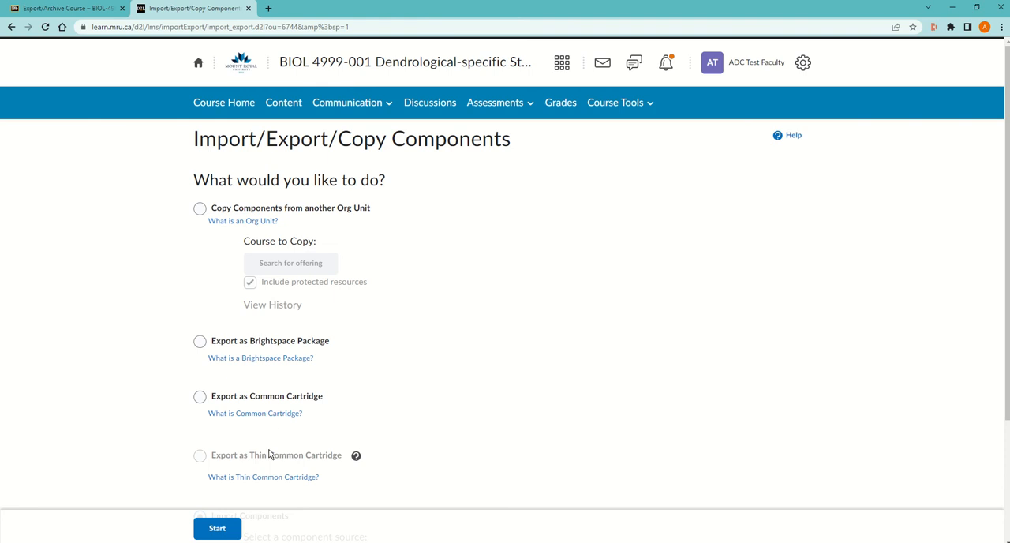
# Start the import to bring up the Import Course Package dialog.
pyautogui.click(199, 516)
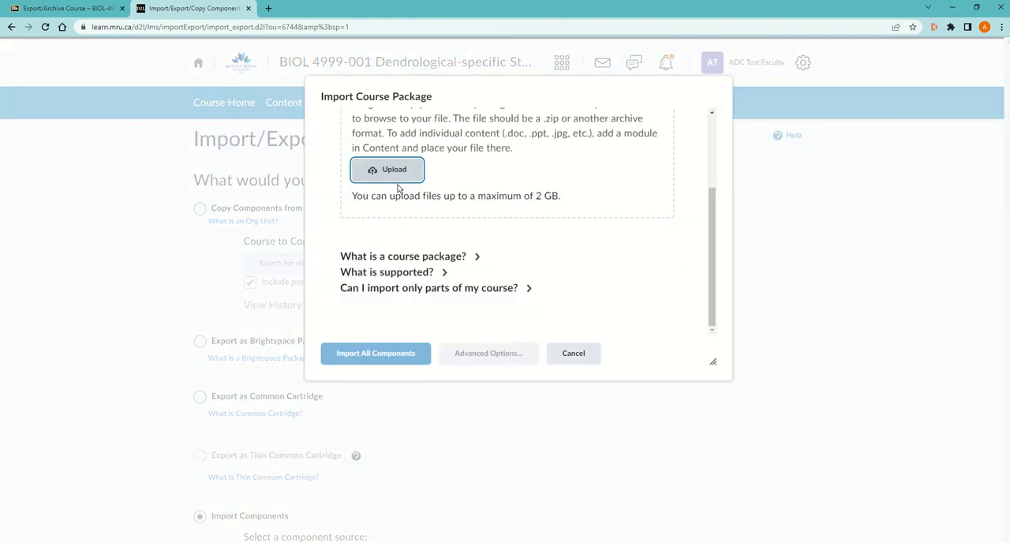
pyautogui.moveTo(388, 174)
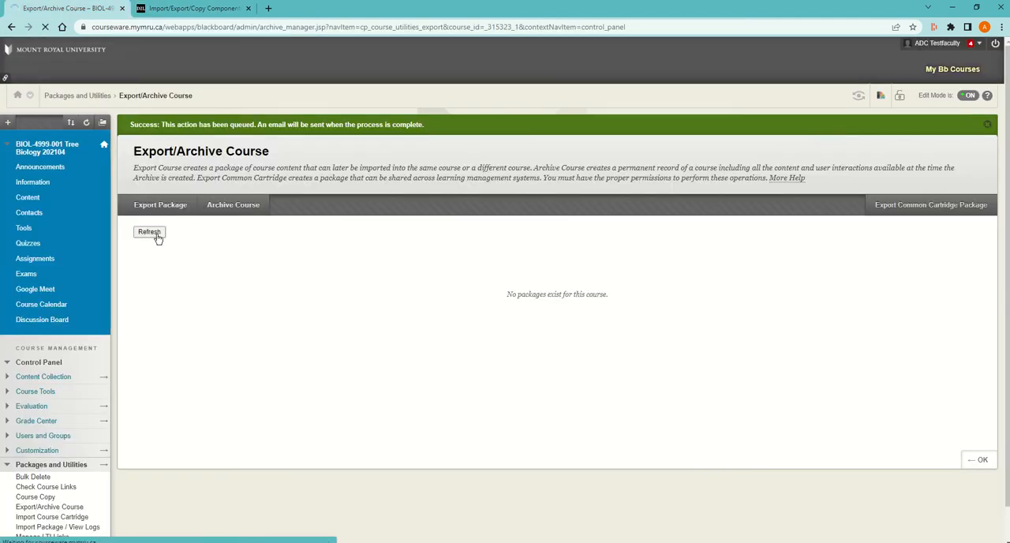
# Refresh the Export/Archive Course list and download the ExportFile zip package.
pyautogui.click(148, 232)
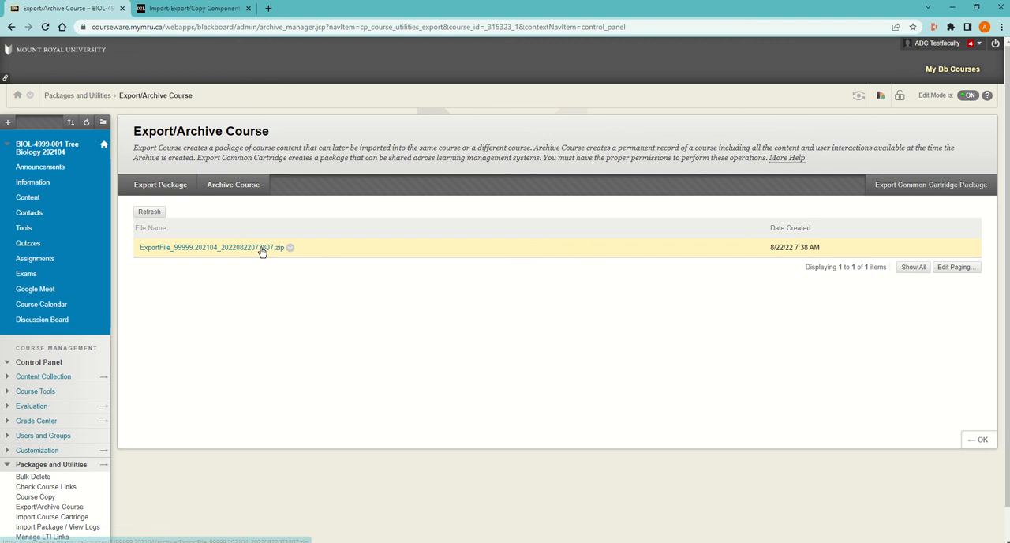
pyautogui.click(211, 246)
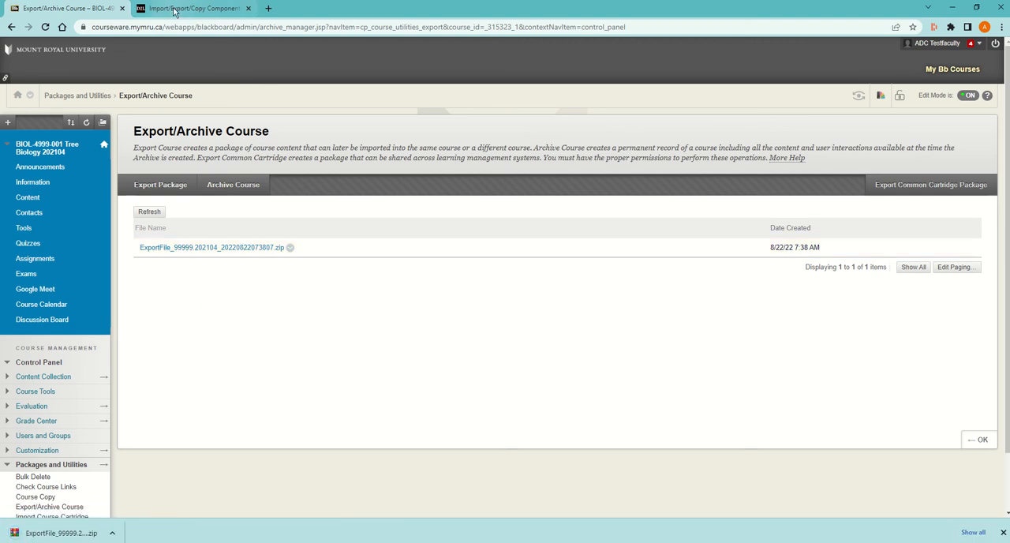
pyautogui.moveTo(203, 11)
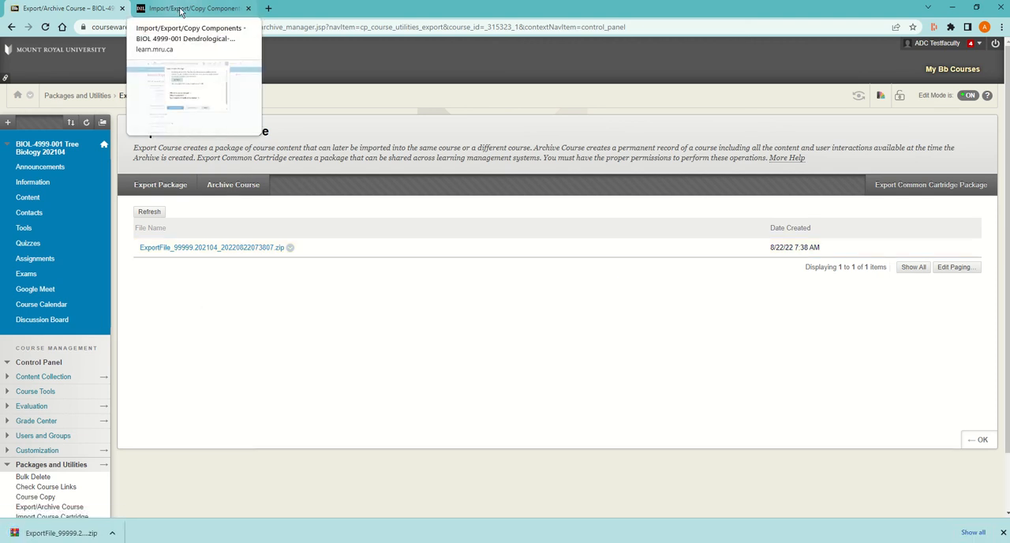
# Upload the downloaded ExportFile zip to the D2L import dialog and import all components.
pyautogui.click(190, 13)
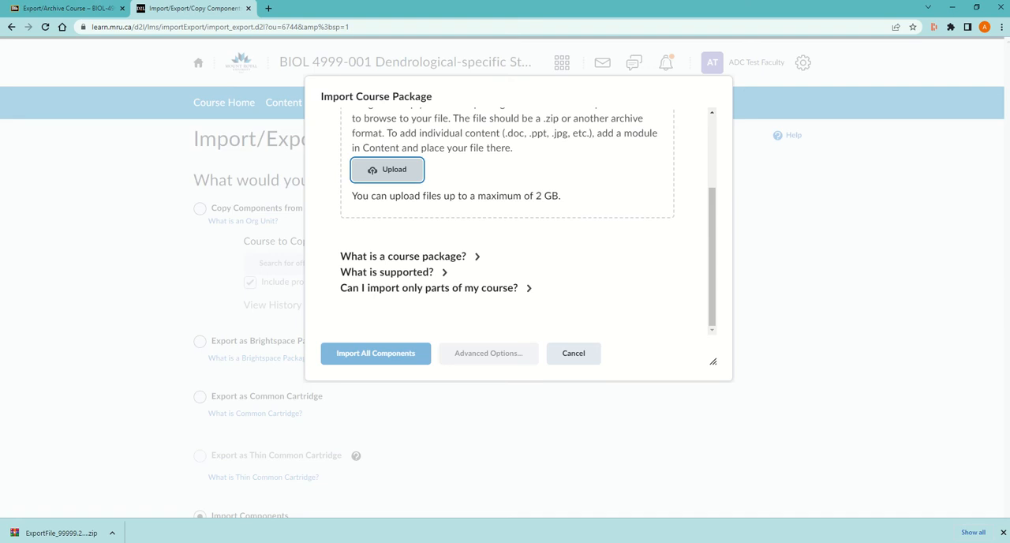
pyautogui.moveTo(388, 186)
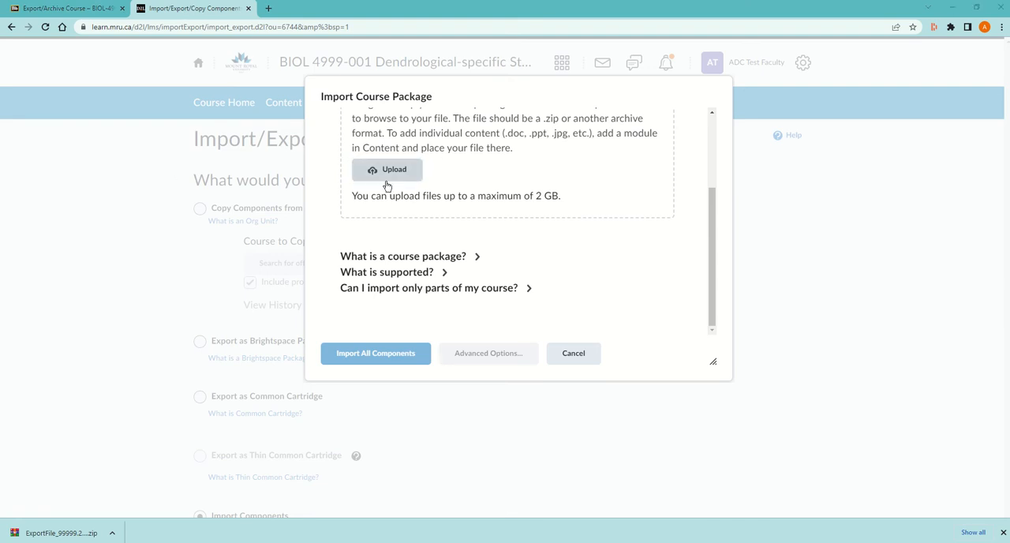
pyautogui.click(387, 169)
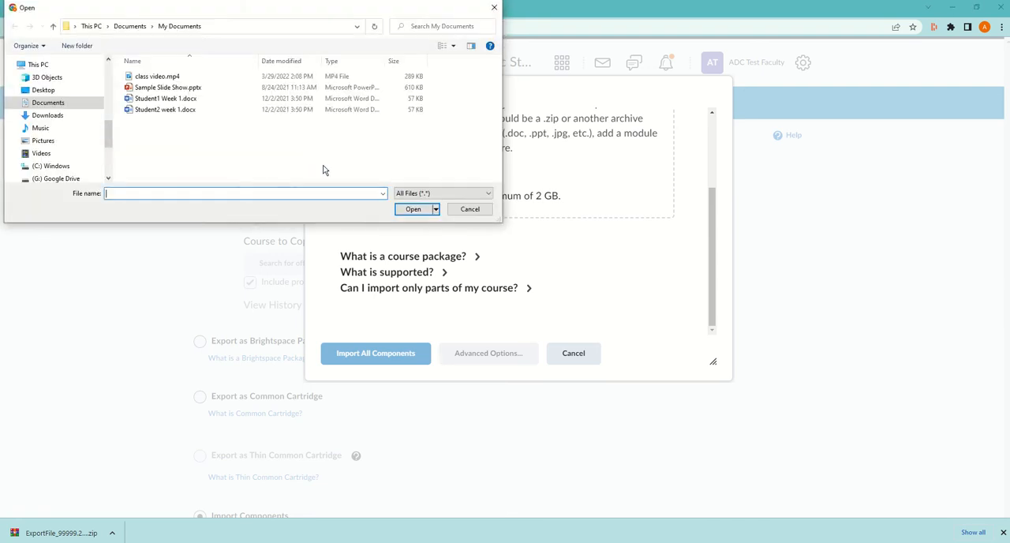
pyautogui.click(47, 115)
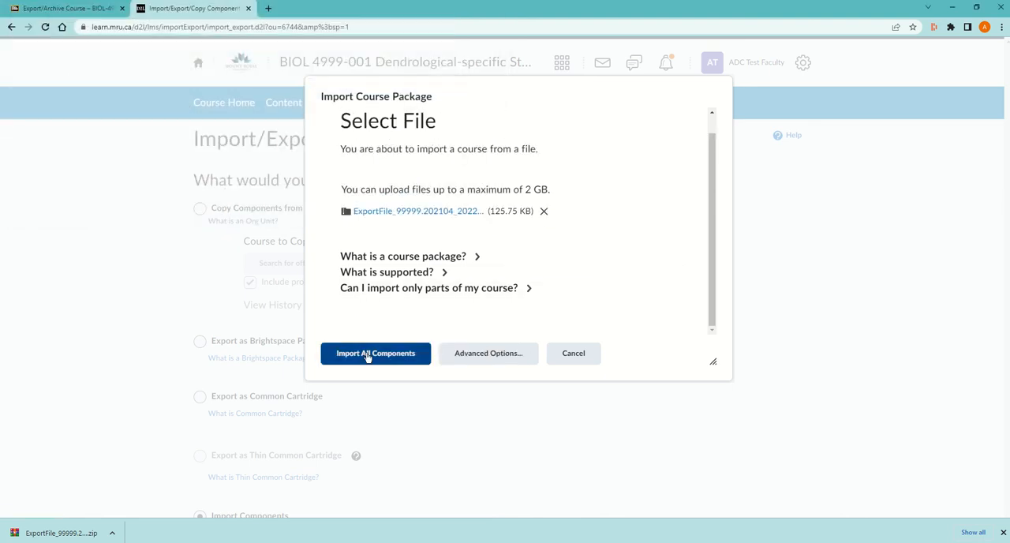
pyautogui.click(376, 353)
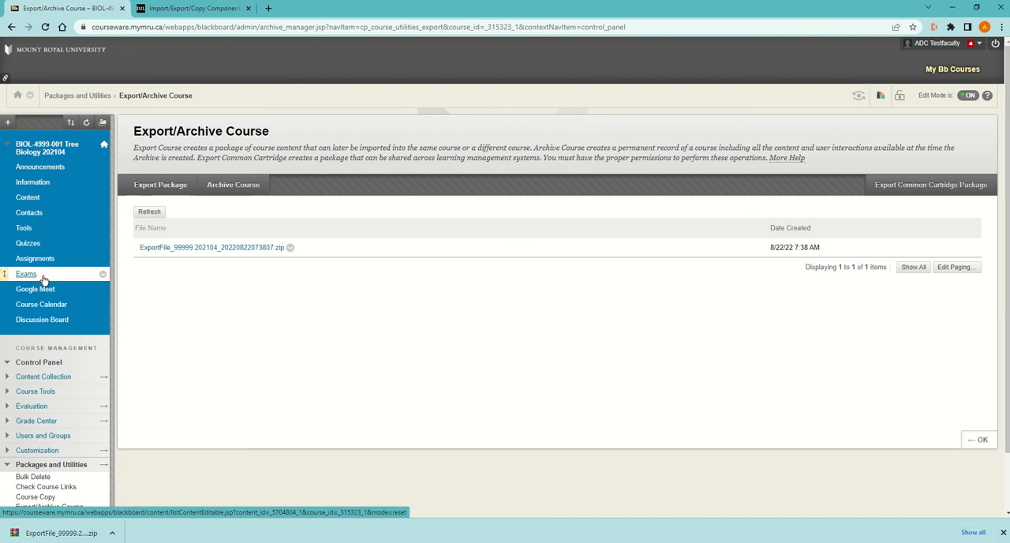
# Review Forum 1 and its single thread on the Blackboard Discussion Board, then return to the forum list.
pyautogui.click(41, 321)
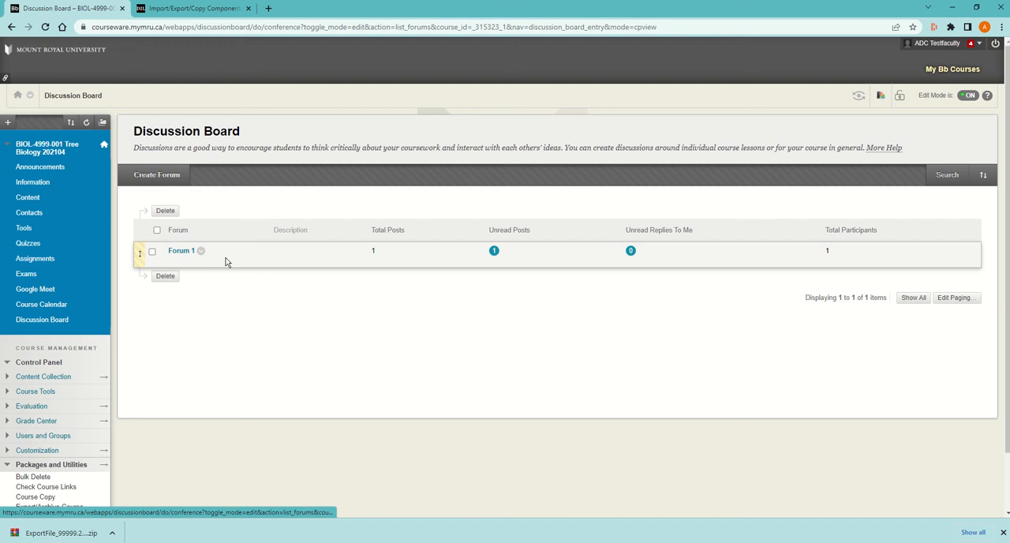
pyautogui.moveTo(185, 253)
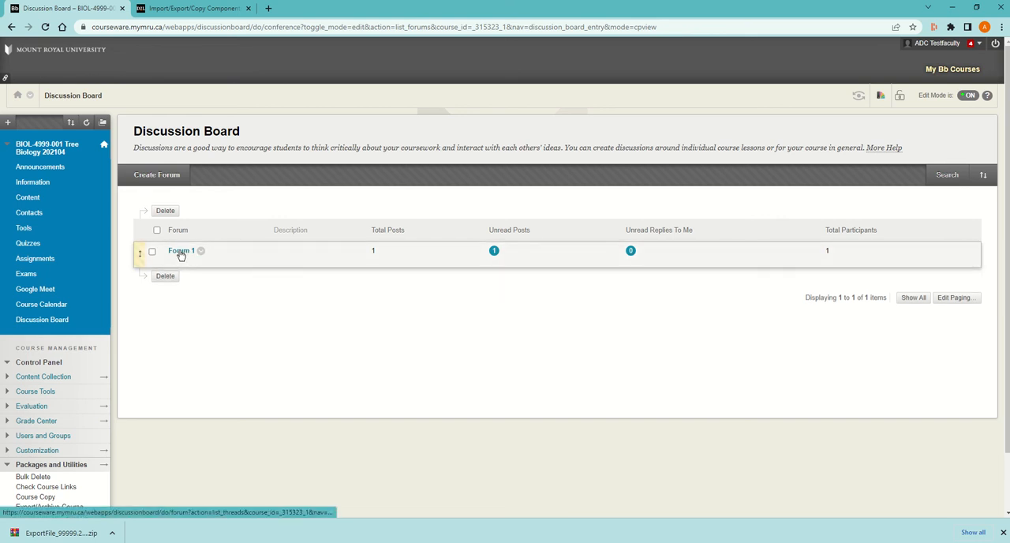
pyautogui.moveTo(179, 254)
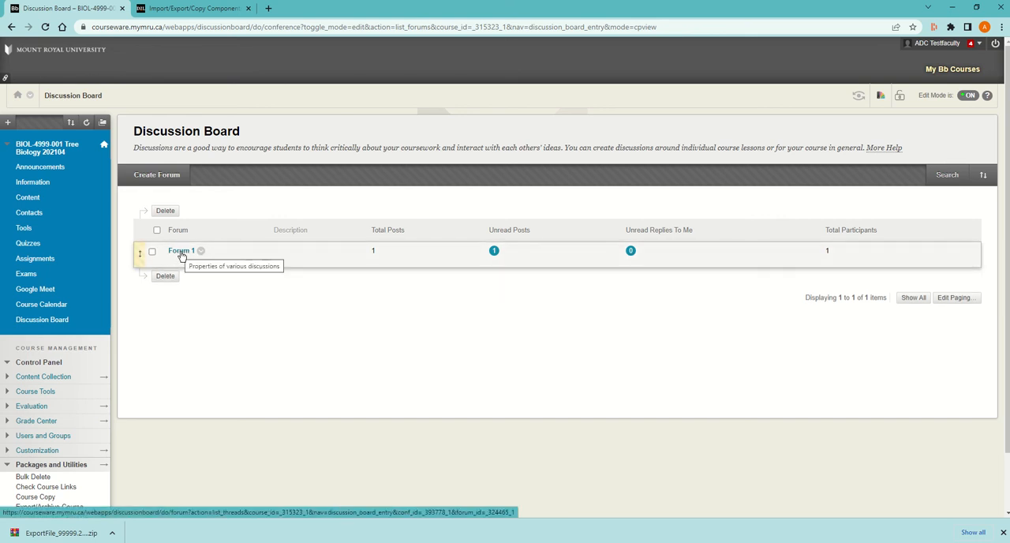
pyautogui.click(180, 250)
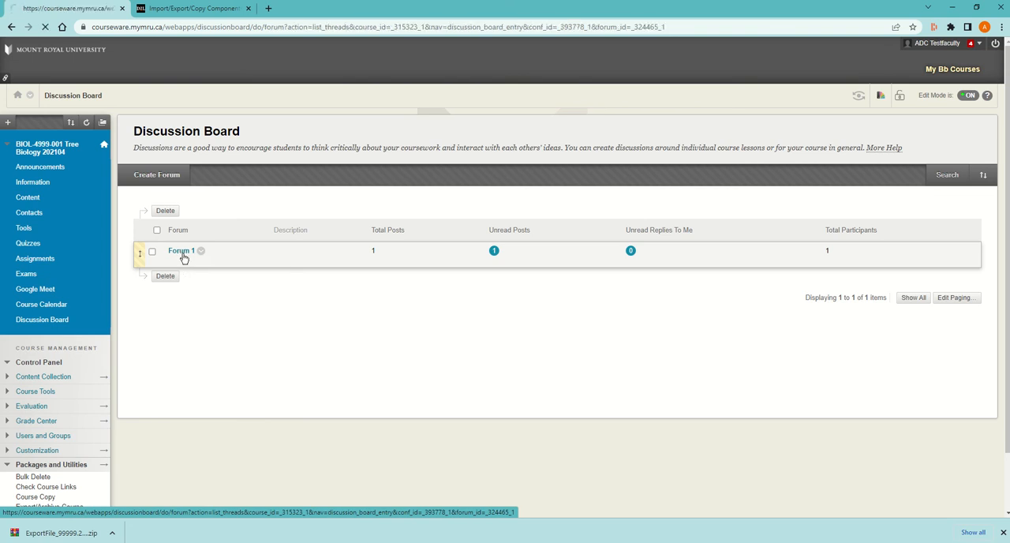
pyautogui.click(182, 251)
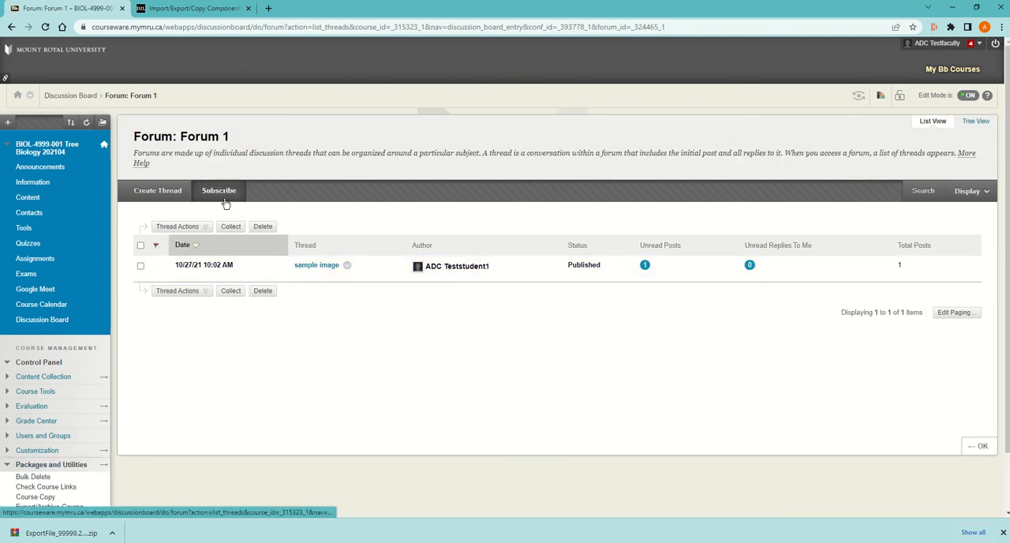
pyautogui.click(71, 95)
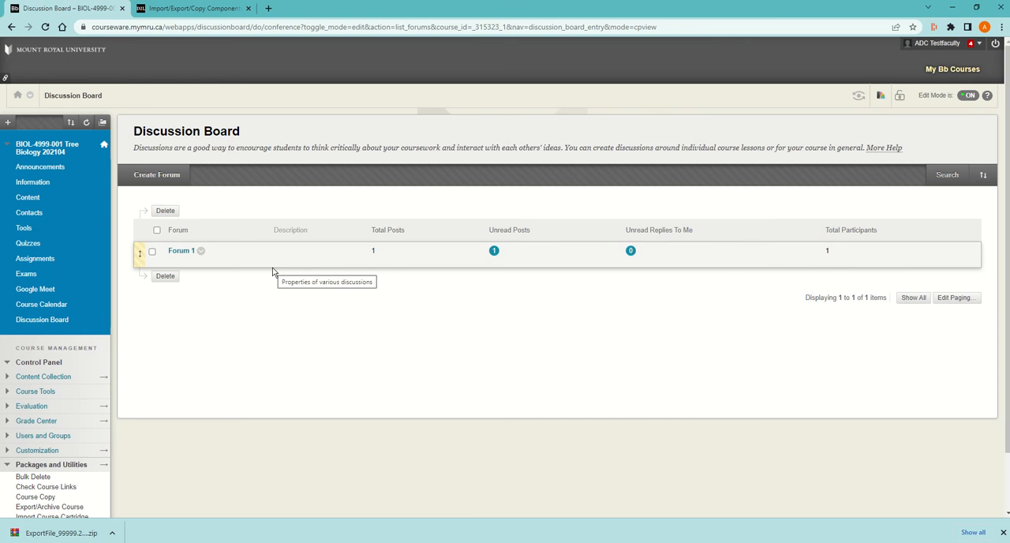
pyautogui.moveTo(180, 251)
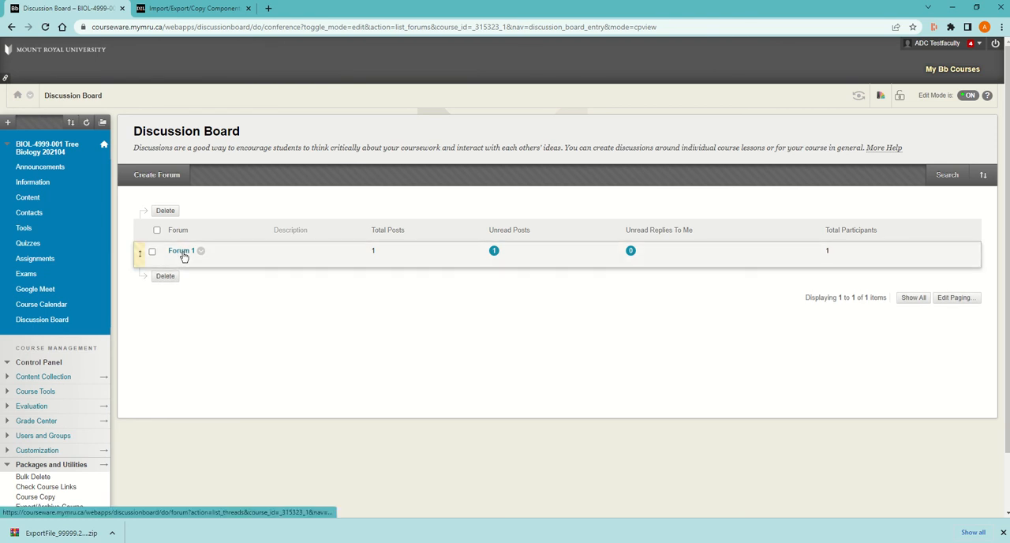
pyautogui.moveTo(183, 254)
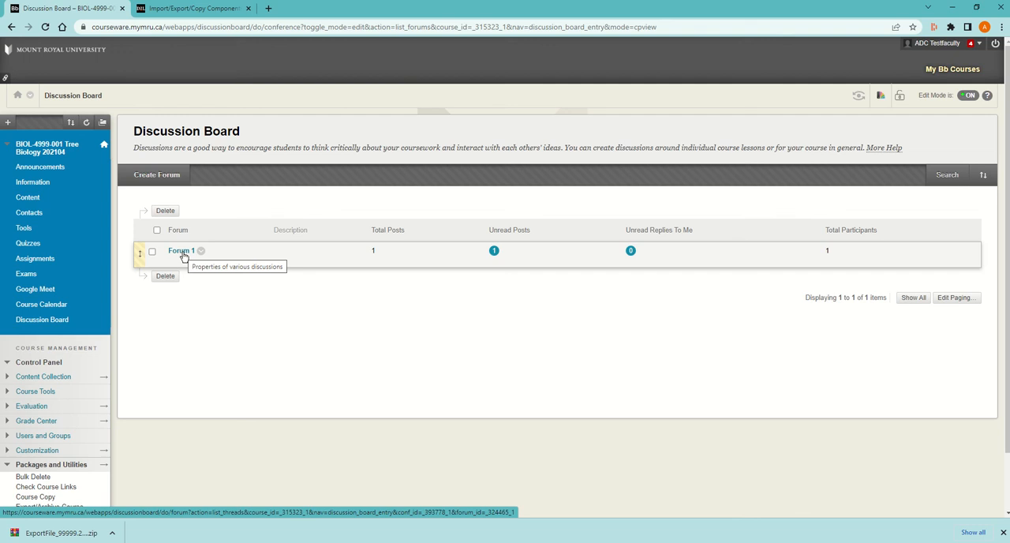
pyautogui.moveTo(167, 236)
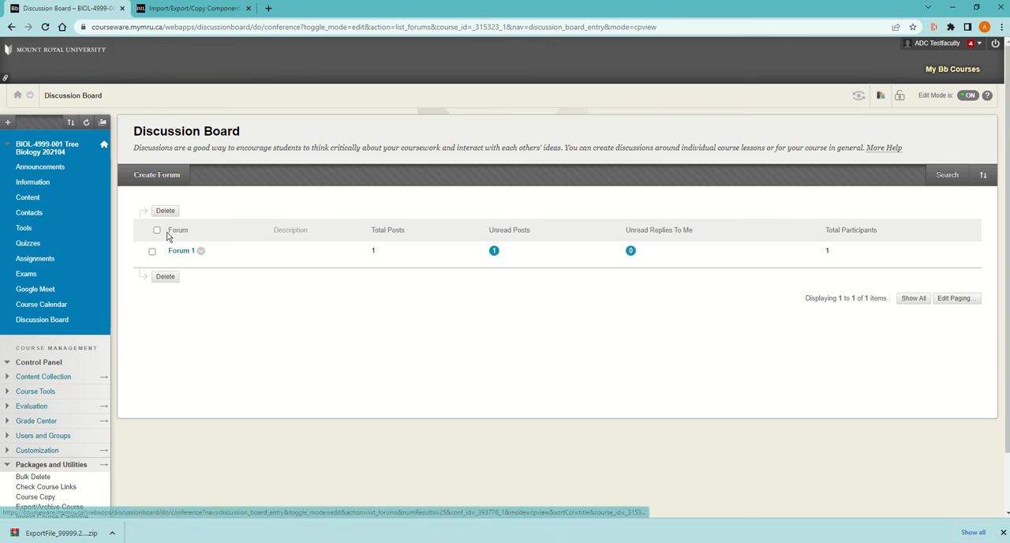
pyautogui.moveTo(167, 236)
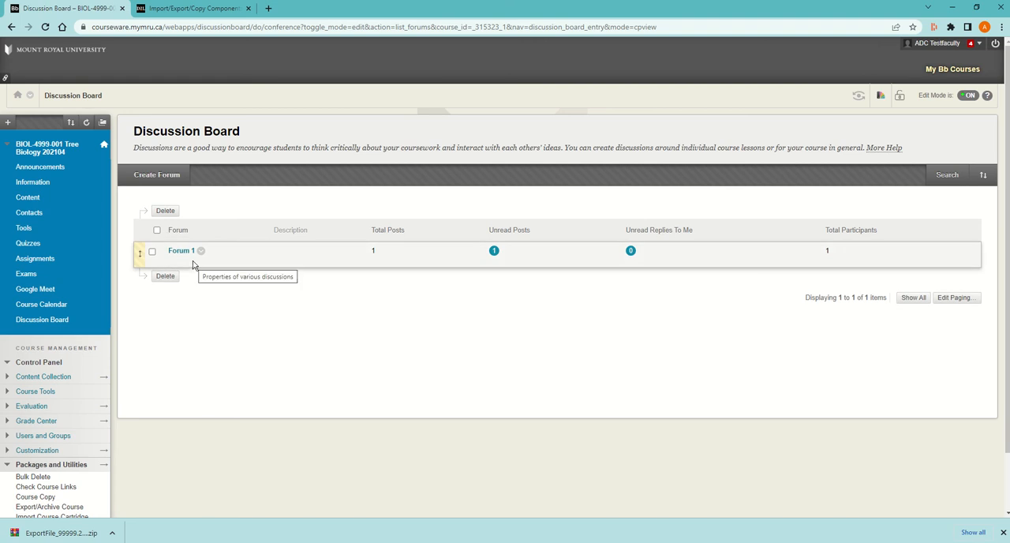
pyautogui.moveTo(183, 251)
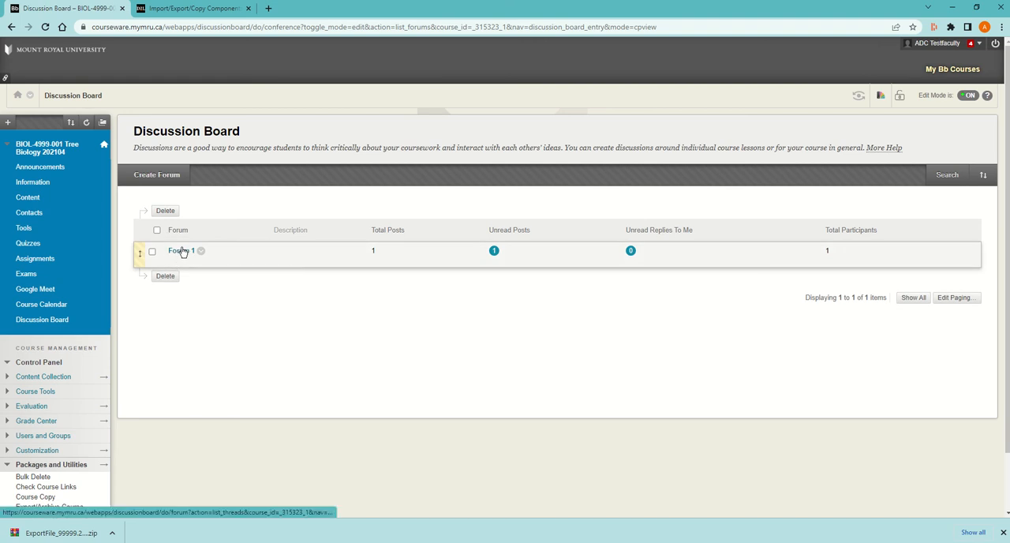
pyautogui.moveTo(182, 253)
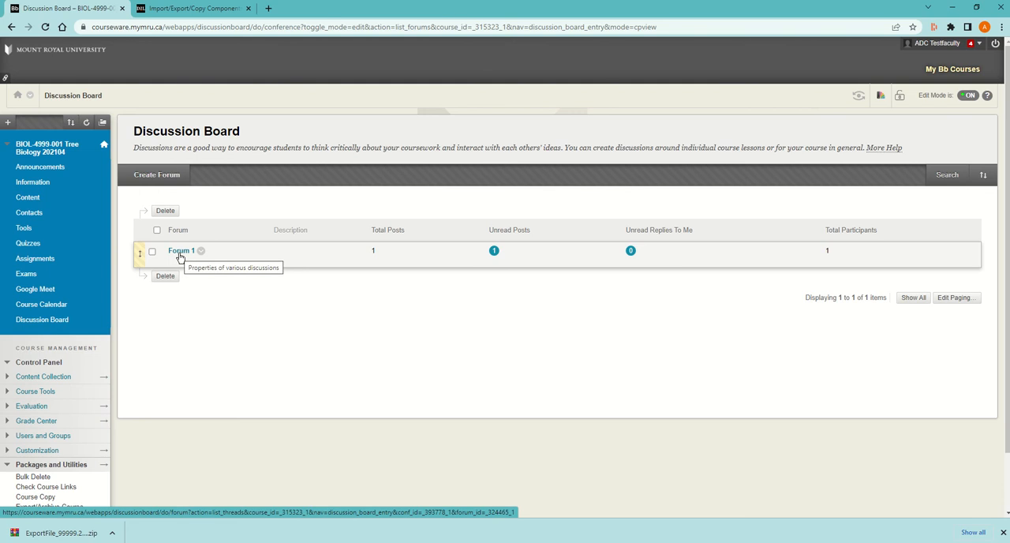
pyautogui.moveTo(123, 218)
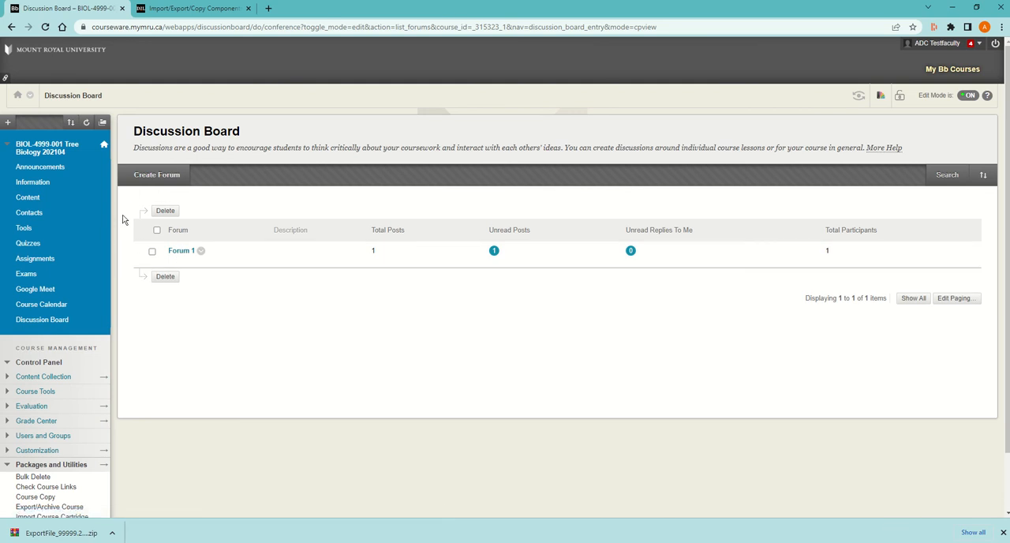
pyautogui.moveTo(202, 235)
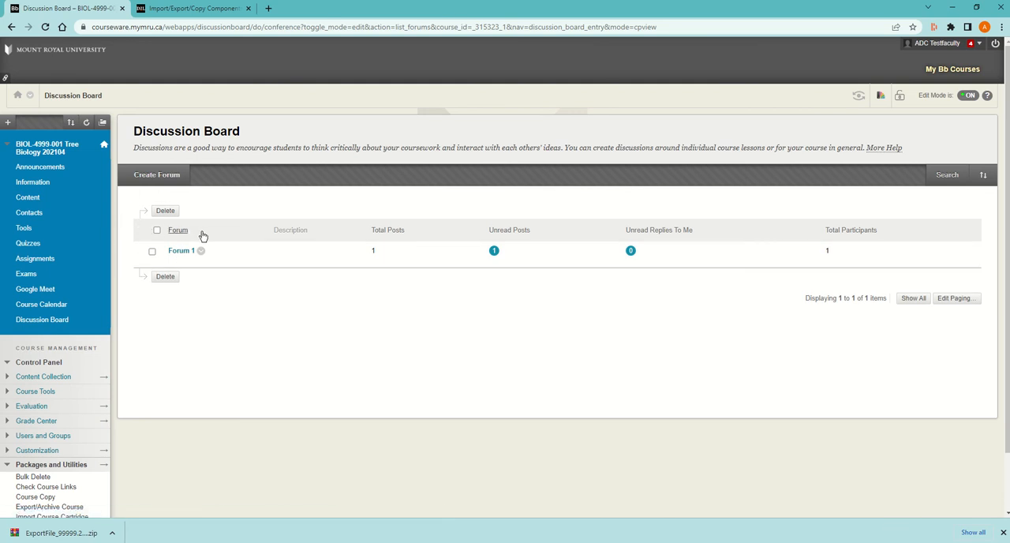
pyautogui.moveTo(224, 237)
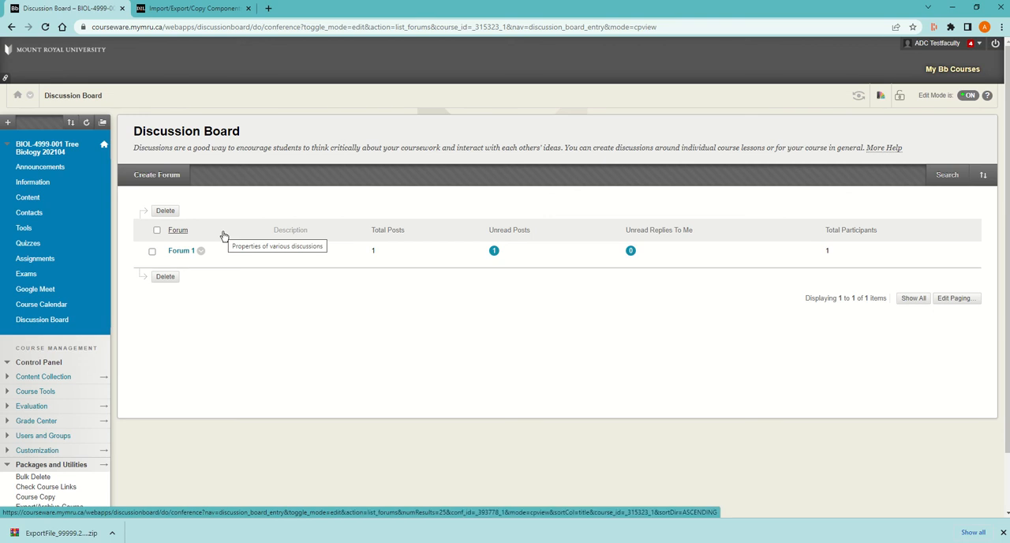
pyautogui.moveTo(198, 297)
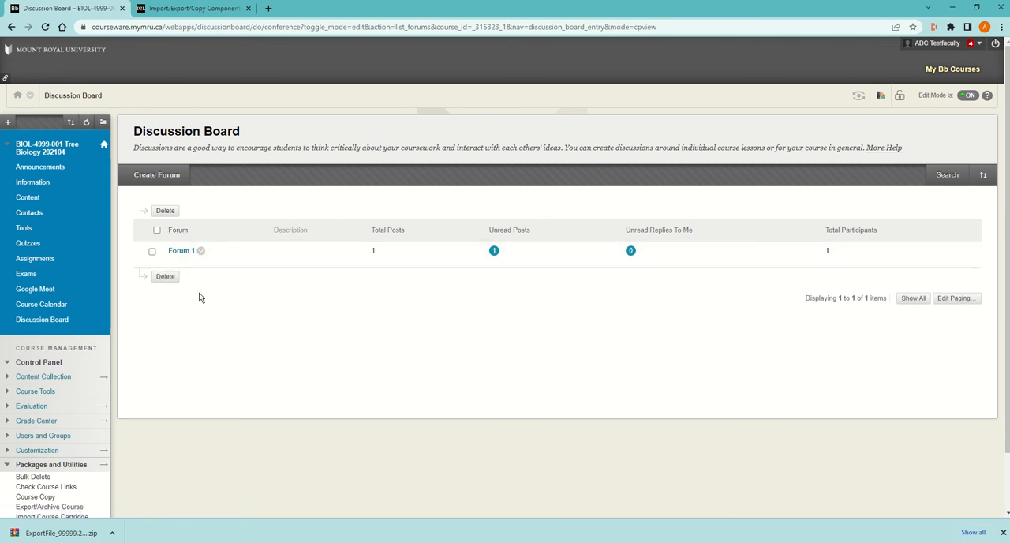
pyautogui.moveTo(114, 338)
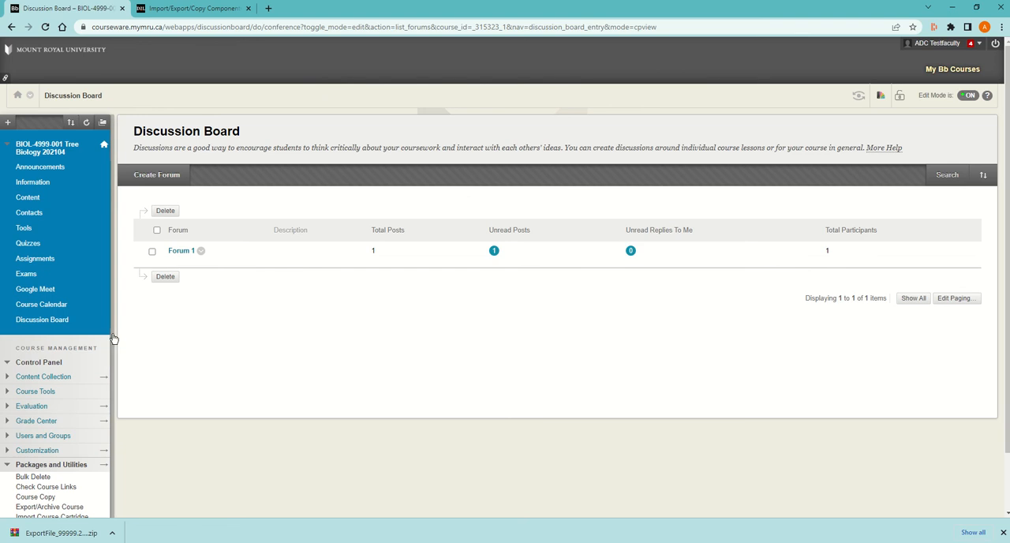
pyautogui.moveTo(203, 393)
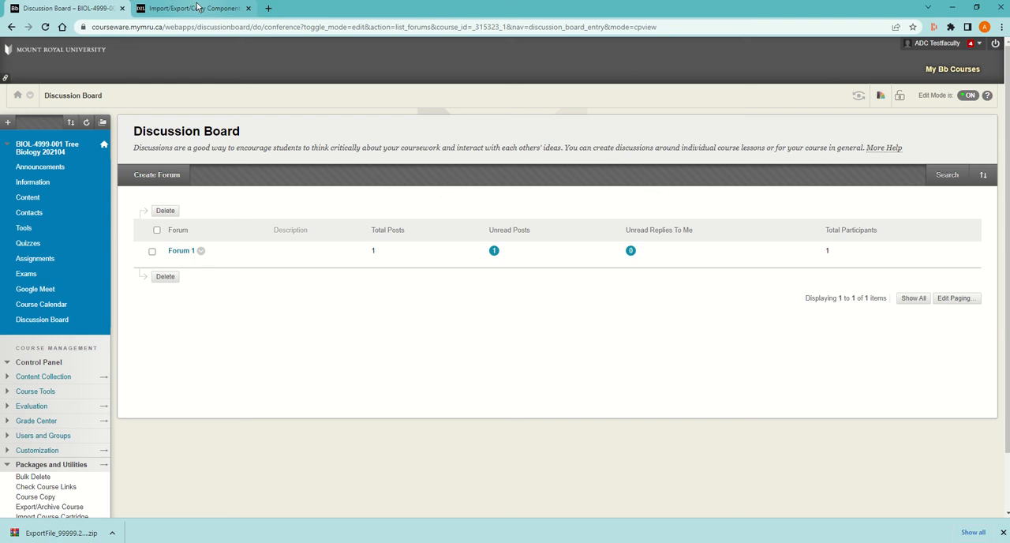
# Check the import progress in Brightspace, then expand Grade Center in Blackboard's Course Management menu.
pyautogui.click(193, 10)
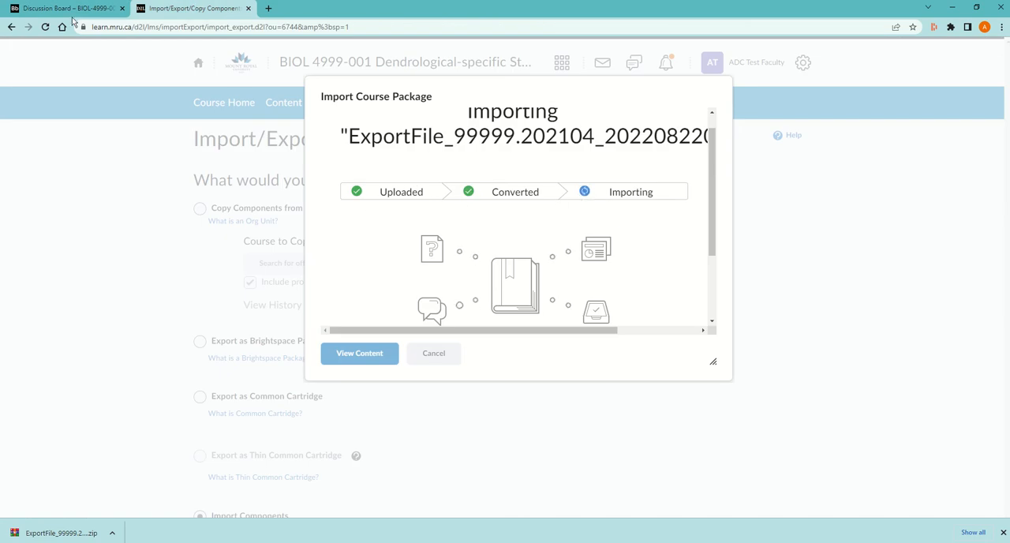
pyautogui.click(67, 9)
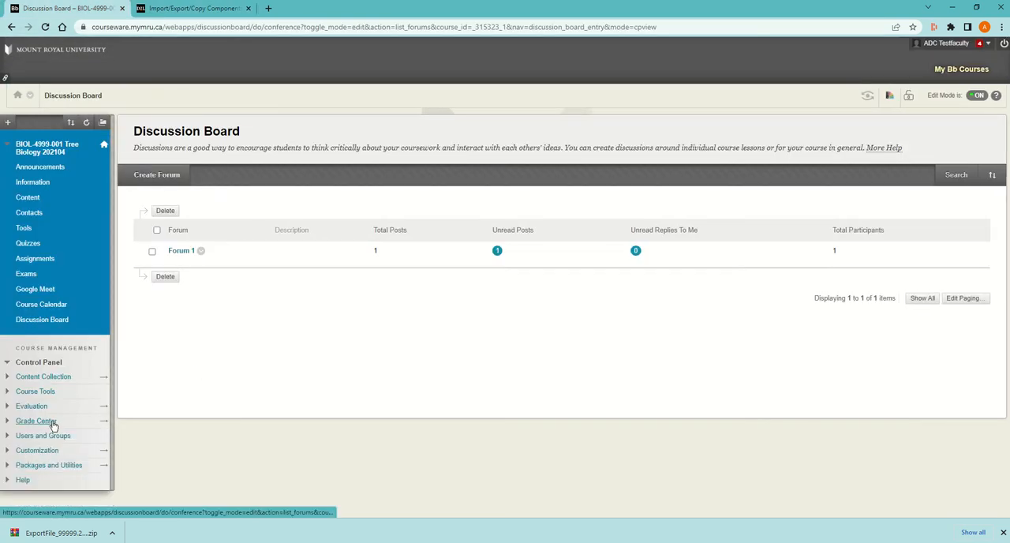
pyautogui.click(36, 419)
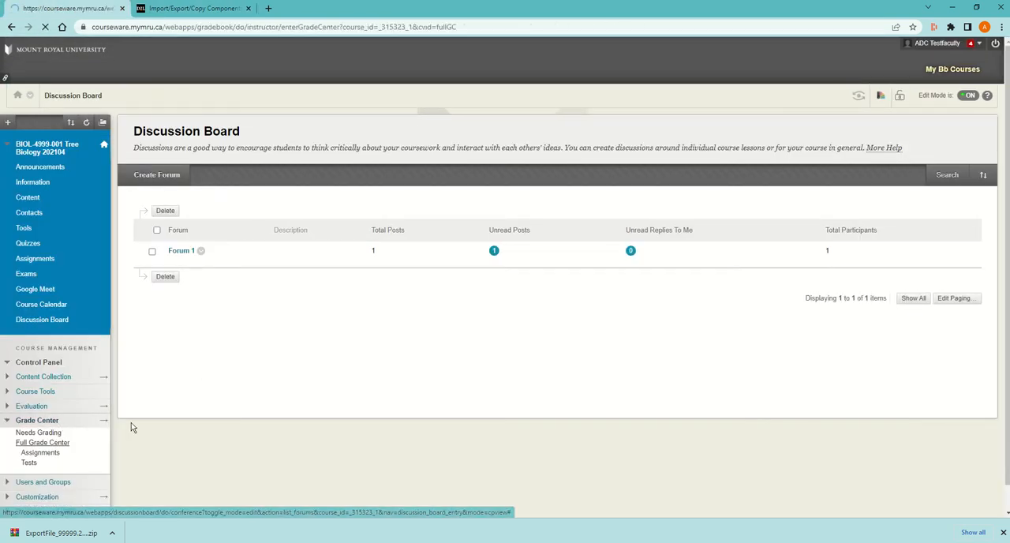
# Review the Full Grade Center categories (quizzes, assignment, midterm, final) via Manage > Categories, then return with OK.
pyautogui.click(43, 442)
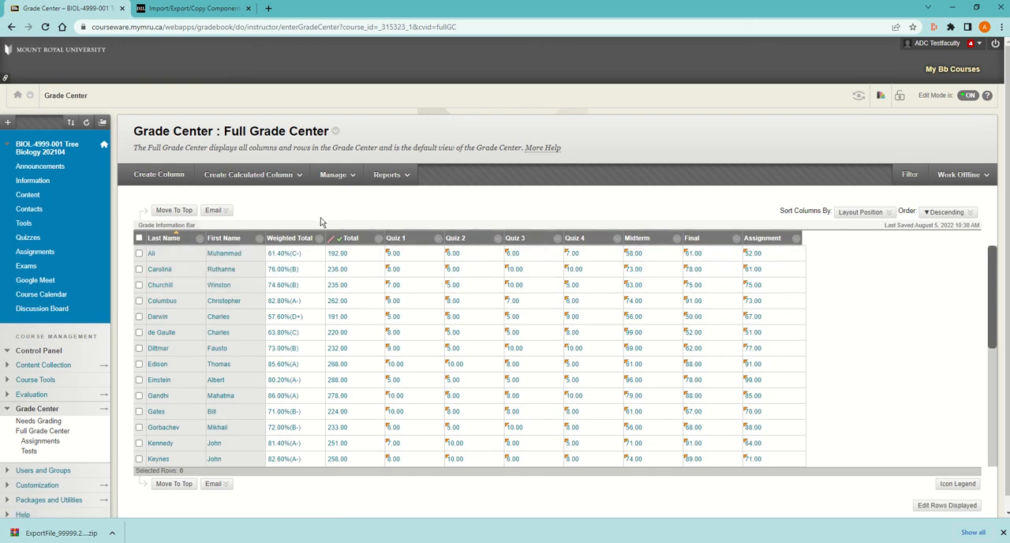
pyautogui.click(334, 174)
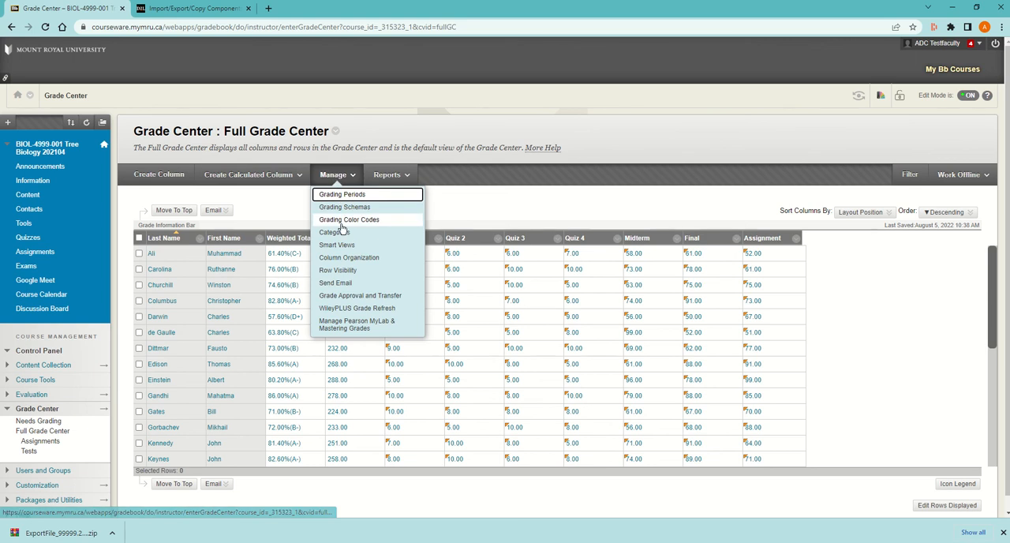
pyautogui.moveTo(350, 258)
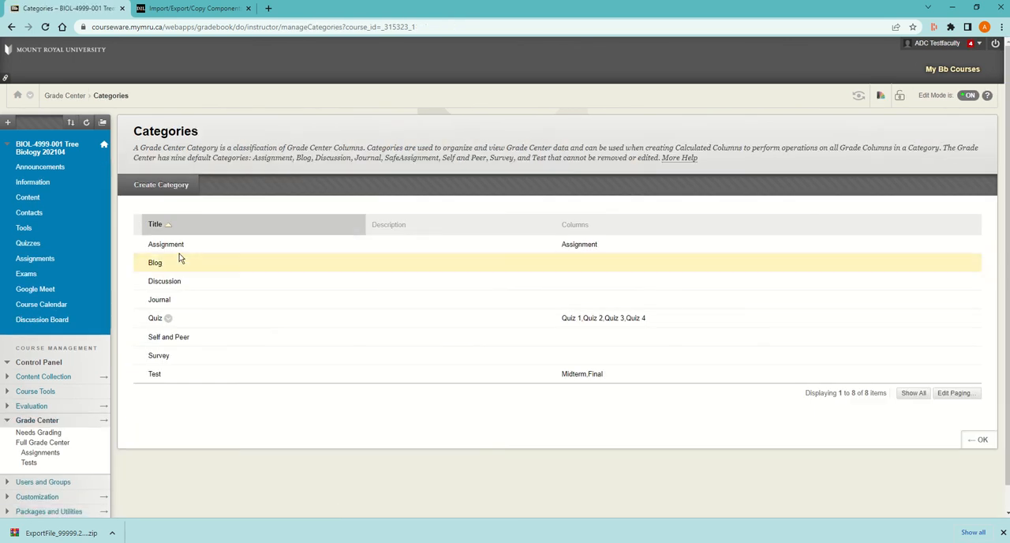
pyautogui.moveTo(193, 248)
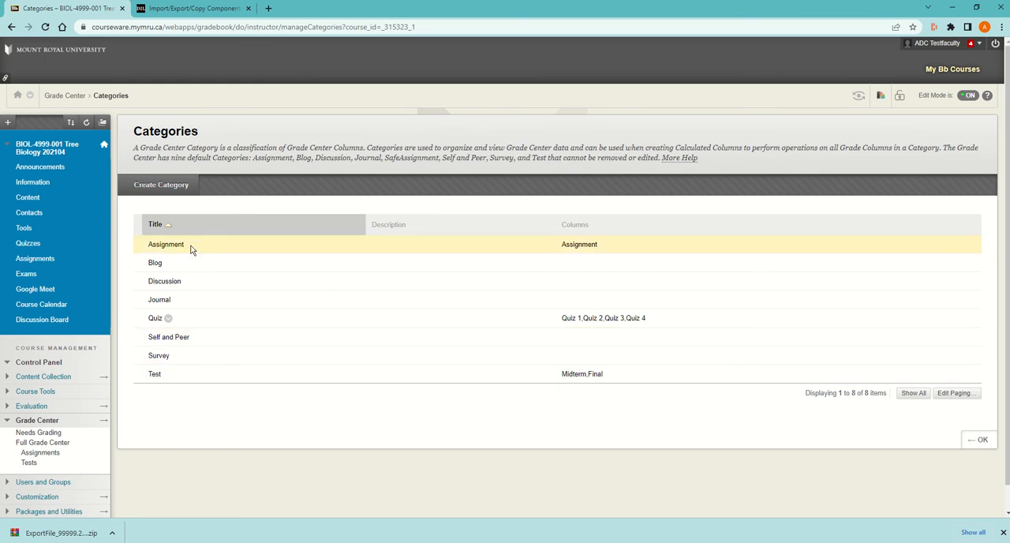
pyautogui.moveTo(172, 263)
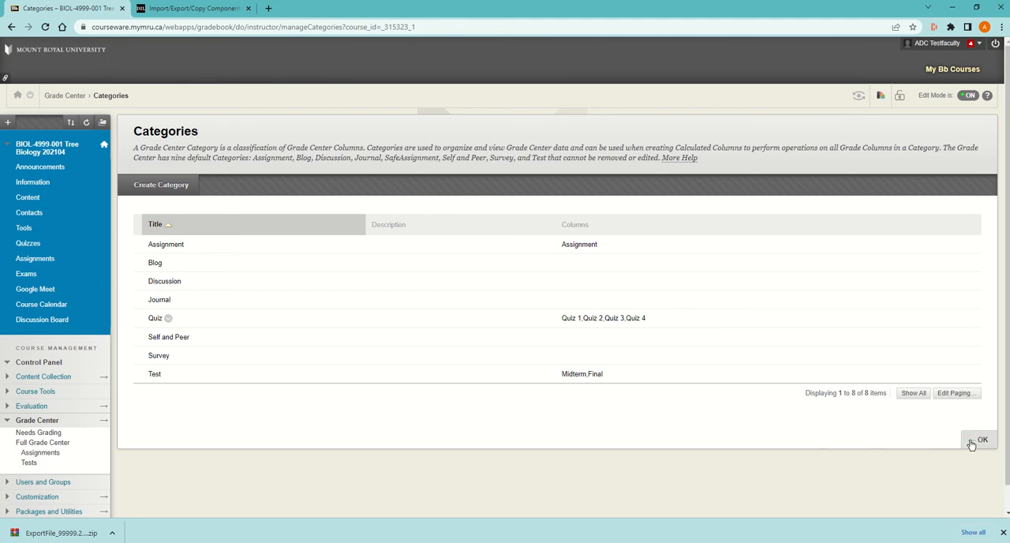
pyautogui.click(979, 439)
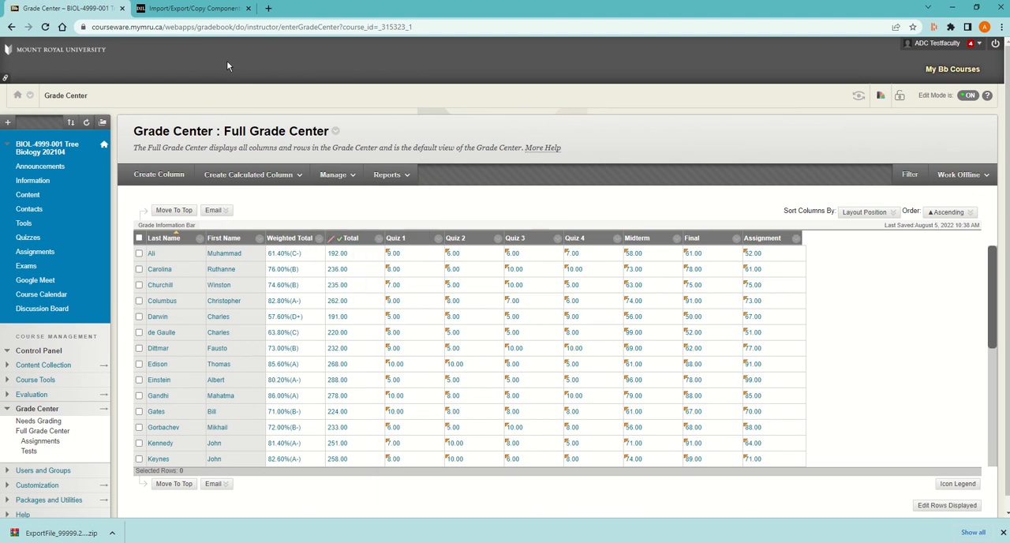
# Switch to Brightspace and view the imported course content Overview with its modules.
pyautogui.click(197, 8)
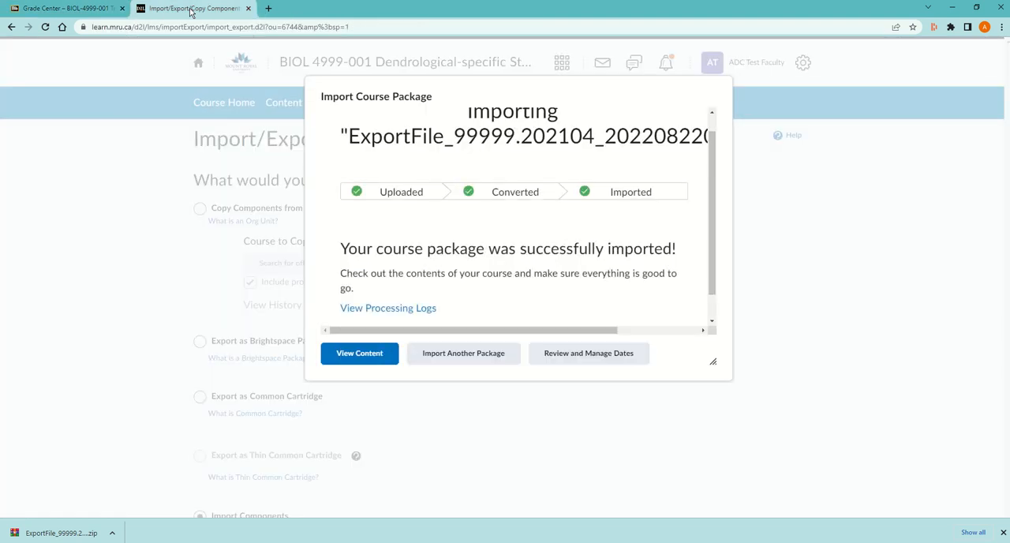
pyautogui.click(360, 353)
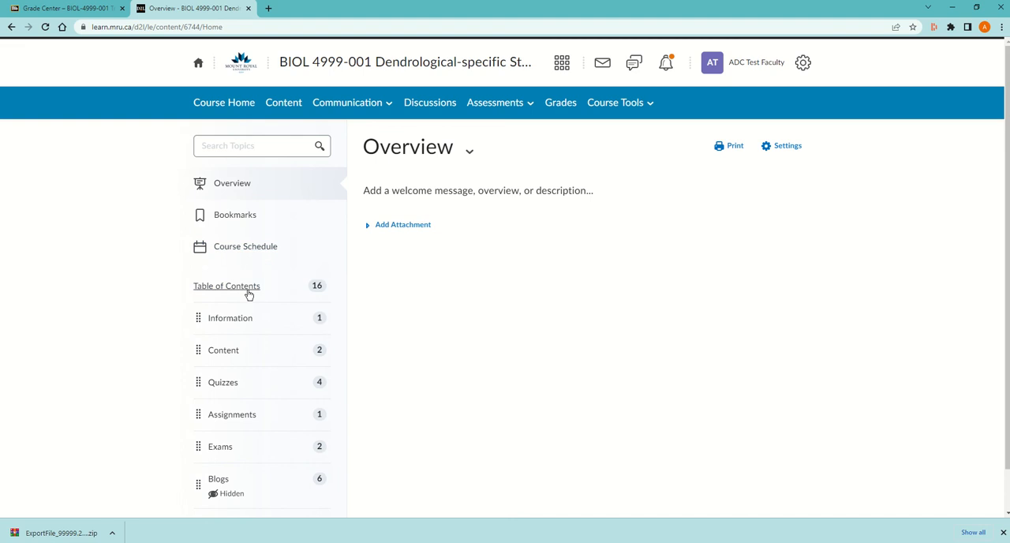
pyautogui.moveTo(622, 151)
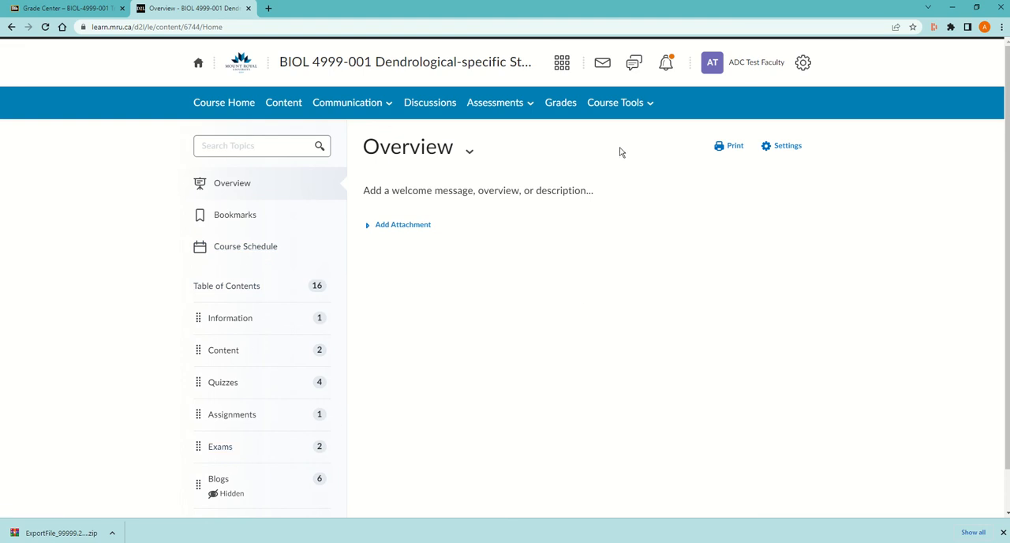
pyautogui.moveTo(492, 104)
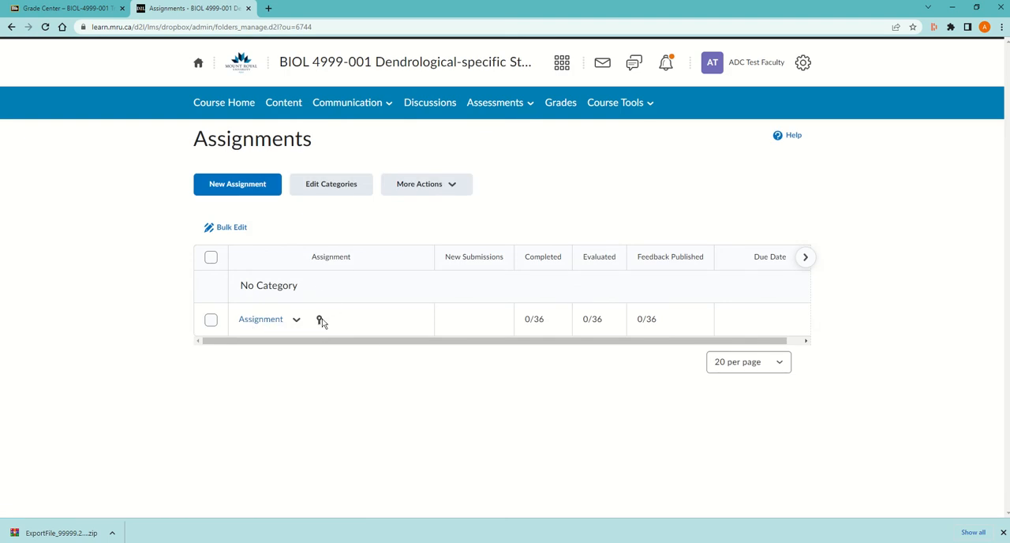
pyautogui.moveTo(500, 101)
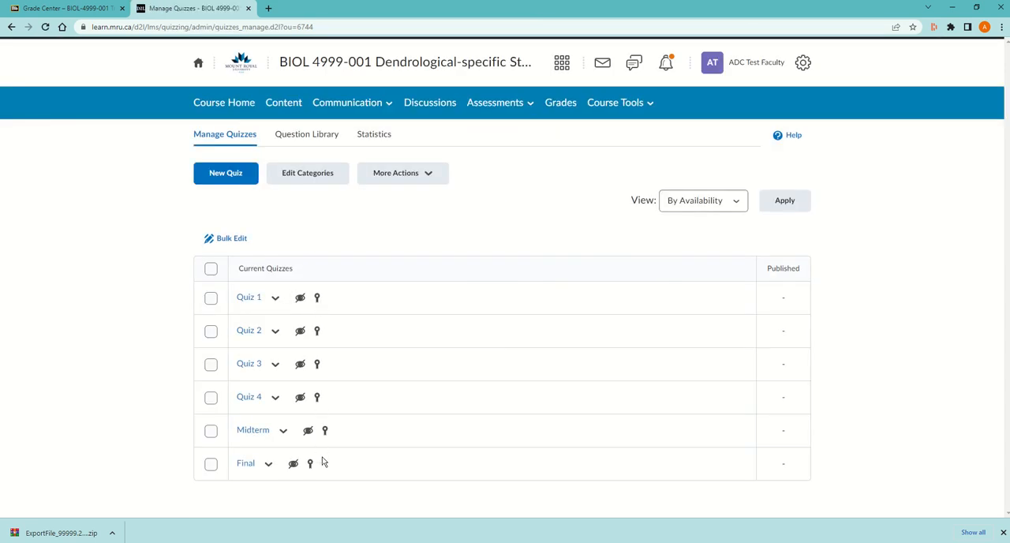
pyautogui.moveTo(316, 298)
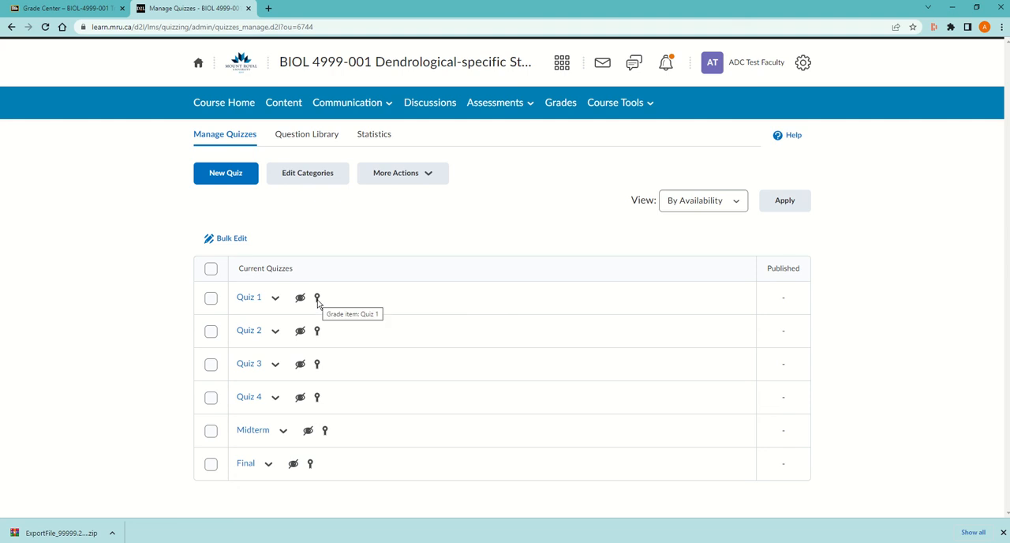
pyautogui.moveTo(615, 123)
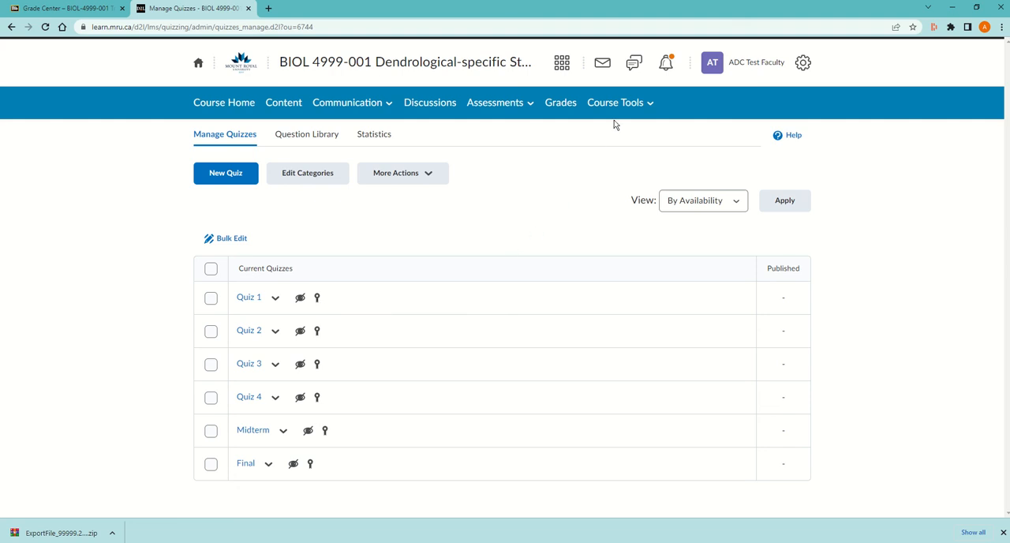
# Show the Manage Grades list of imported items: Assignment, Blog, Discussion, Journal and quizzes.
pyautogui.click(560, 101)
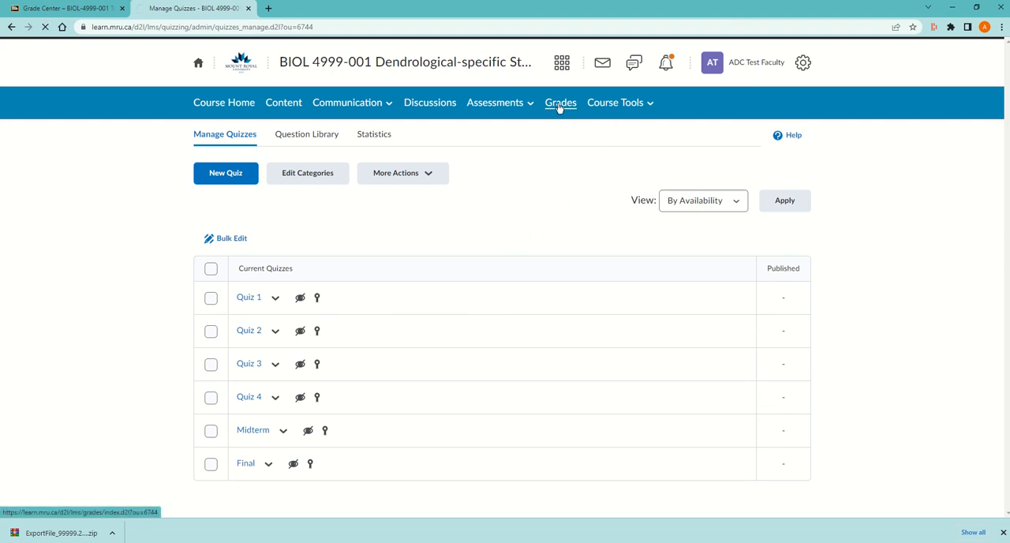
pyautogui.click(560, 102)
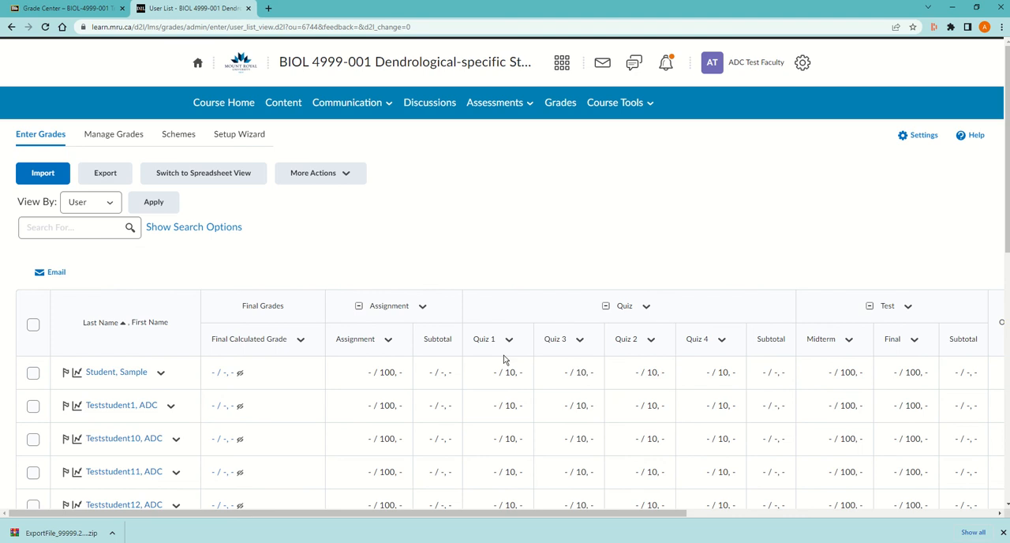
pyautogui.click(114, 134)
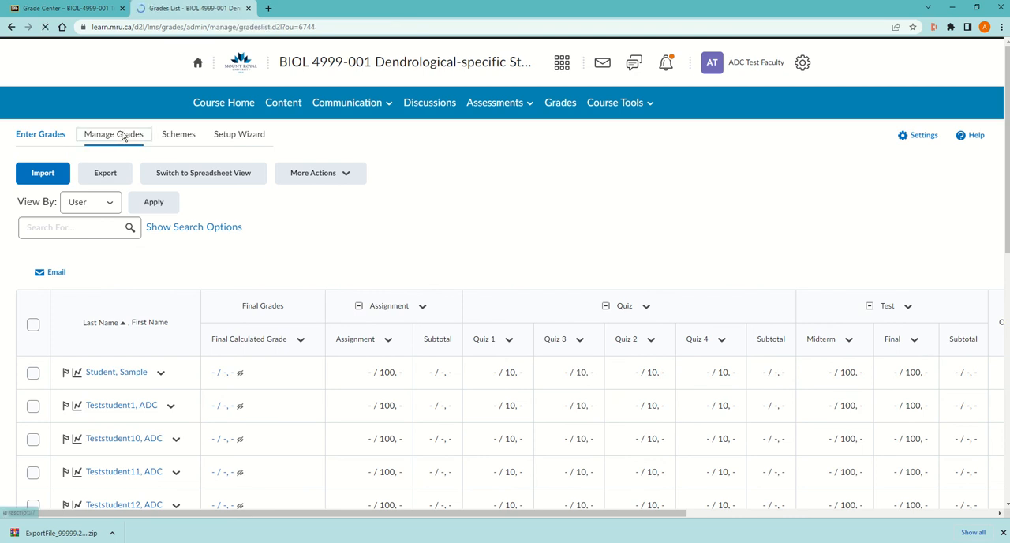
pyautogui.click(114, 133)
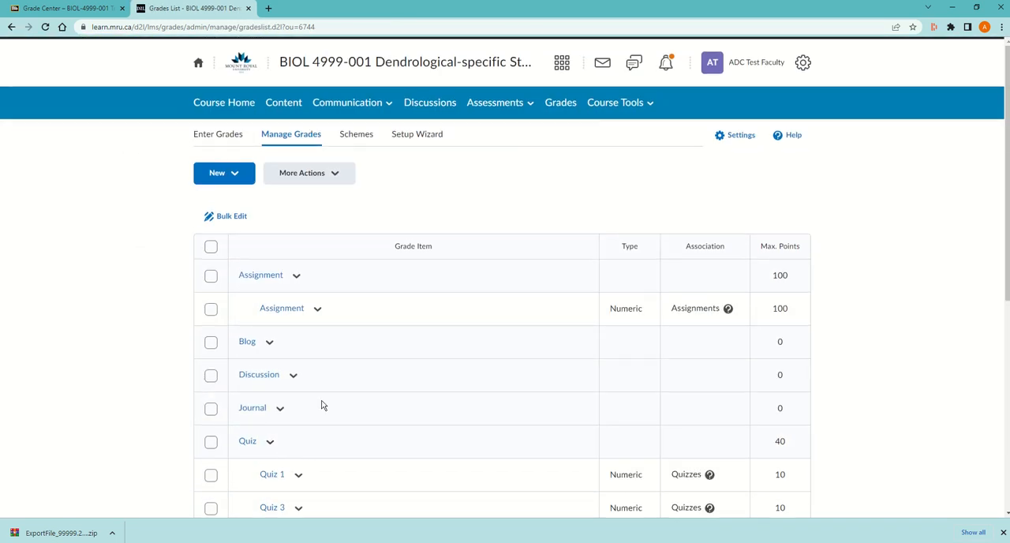
pyautogui.moveTo(360, 274)
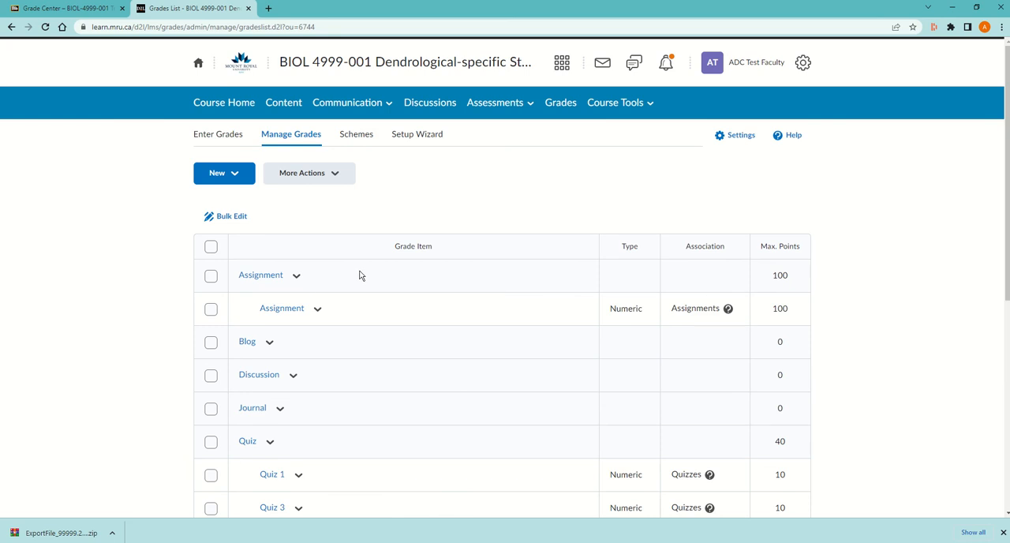
pyautogui.moveTo(368, 208)
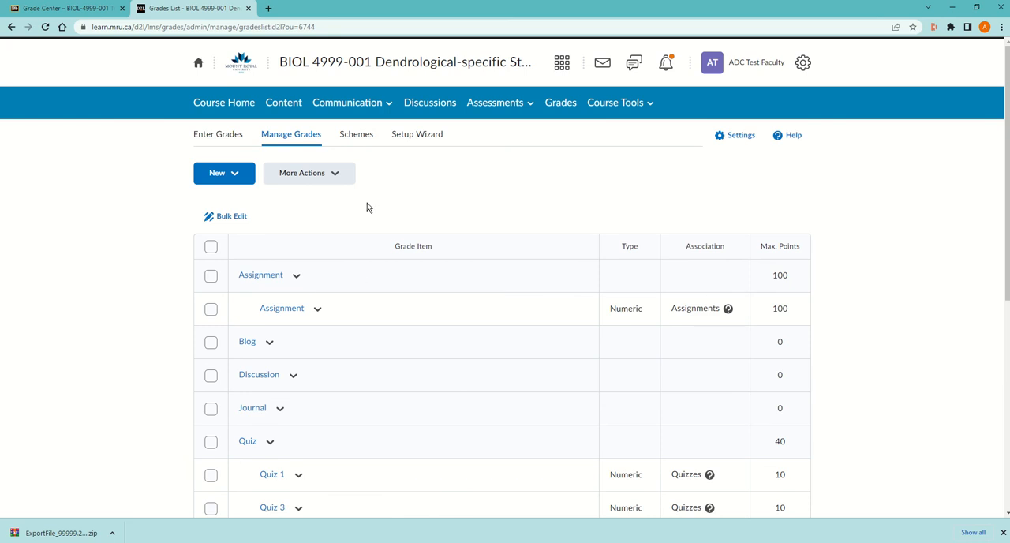
pyautogui.moveTo(485, 241)
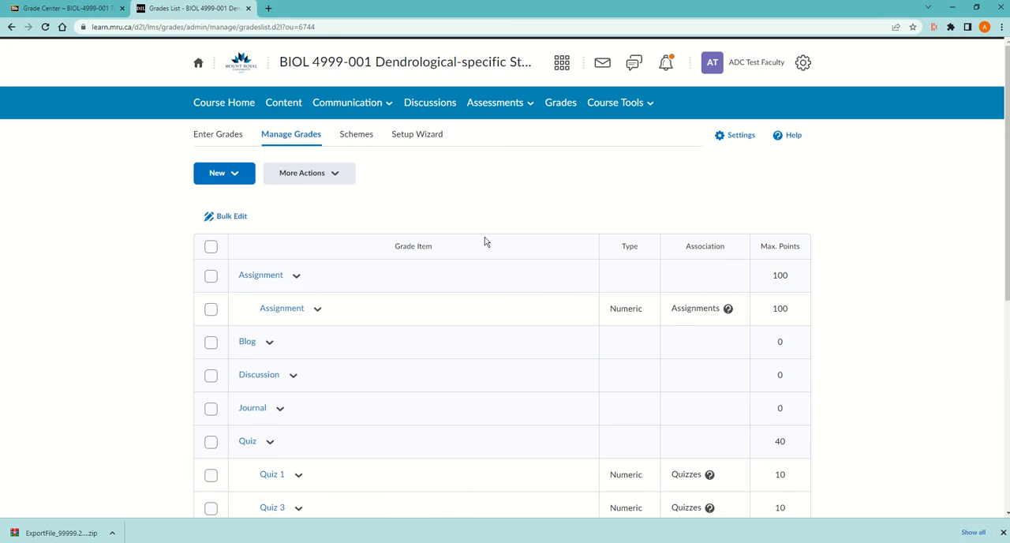
pyautogui.moveTo(458, 224)
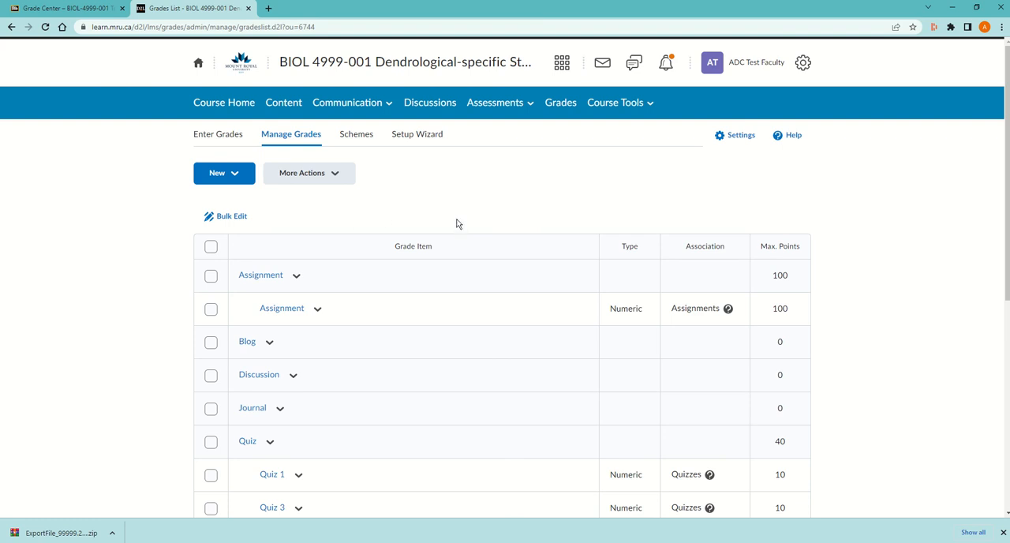
pyautogui.moveTo(523, 207)
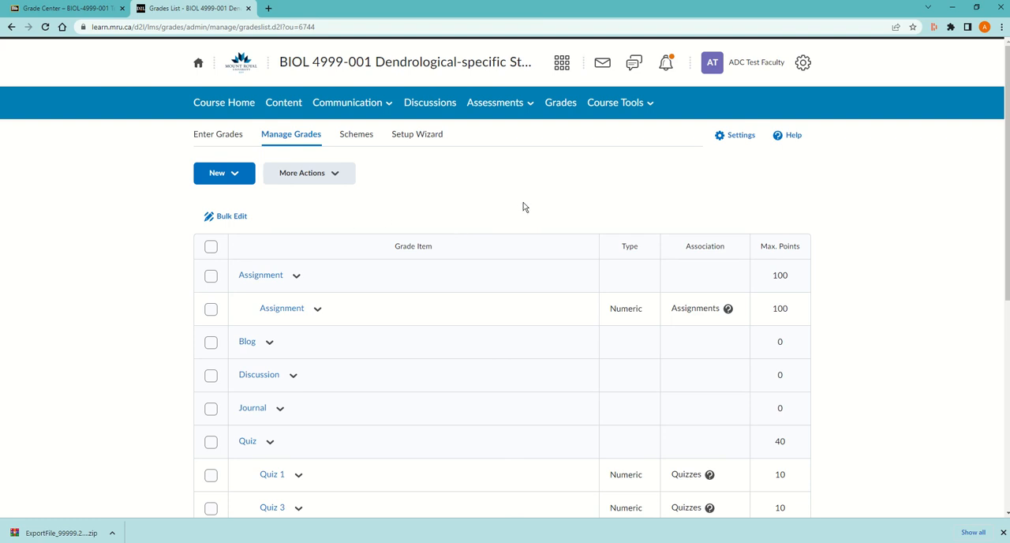
pyautogui.moveTo(386, 159)
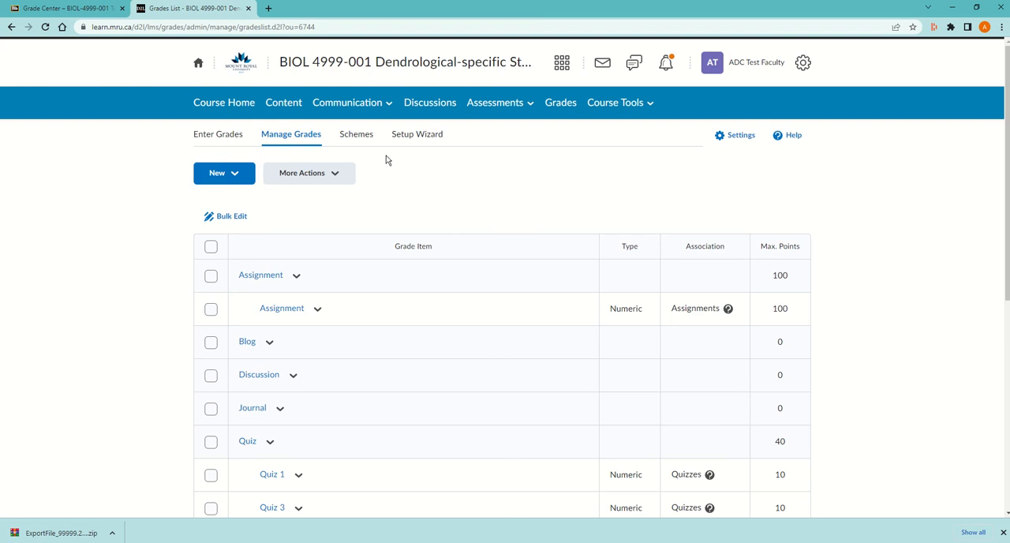
pyautogui.moveTo(224, 108)
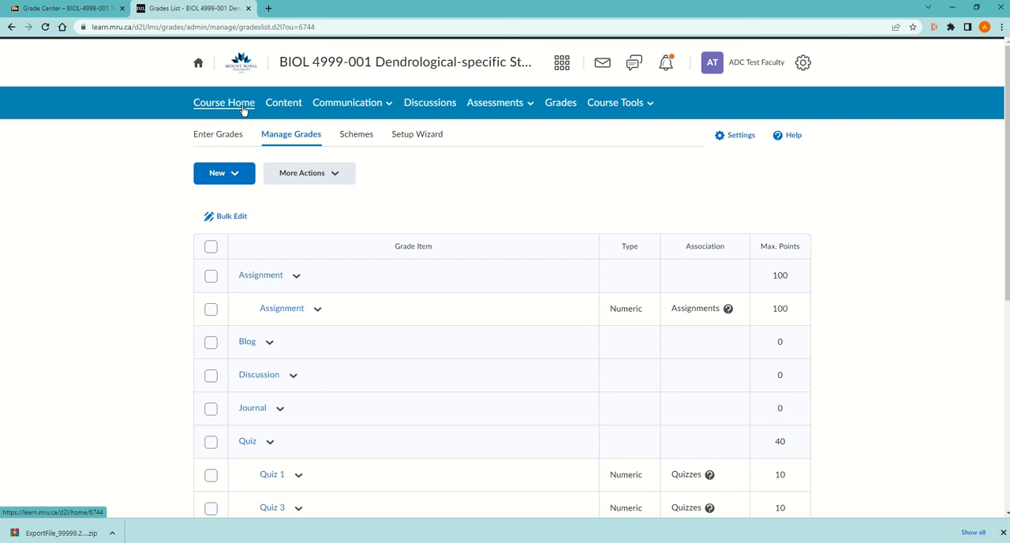
# Review the imported forums list (Computers, Group 3–7, Journalism 1–2) and show the Computers forum's actions menu.
pyautogui.click(429, 101)
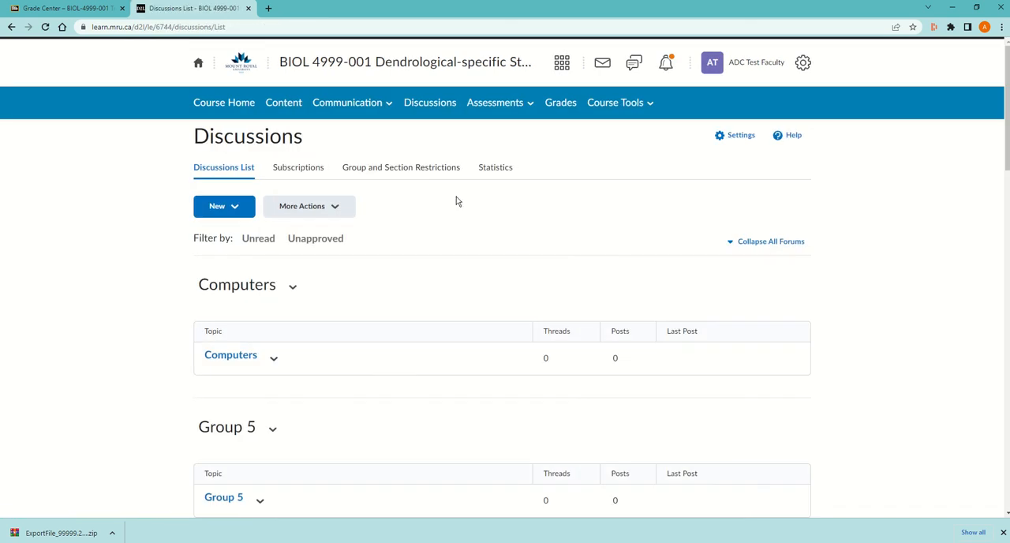
pyautogui.scroll(-3)
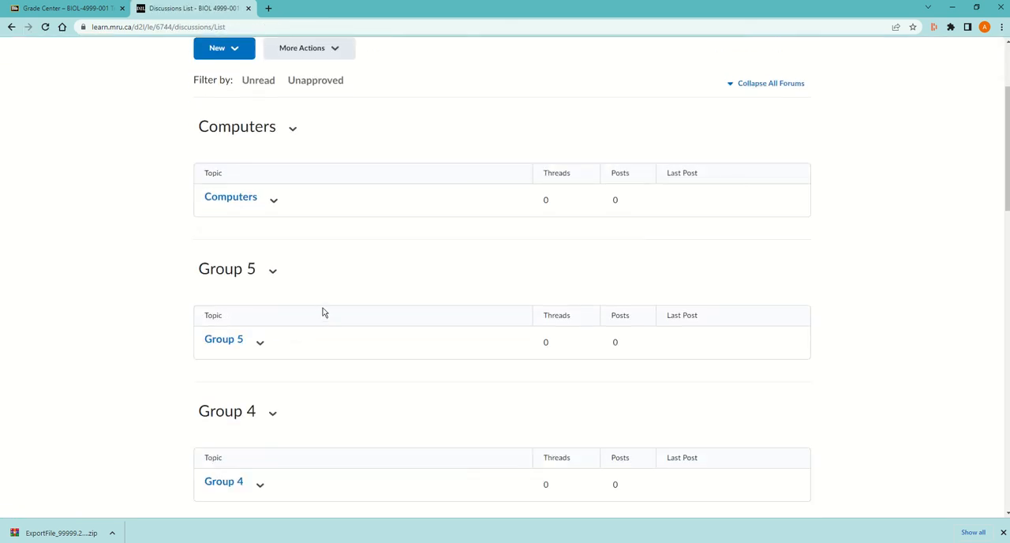
pyautogui.scroll(-3)
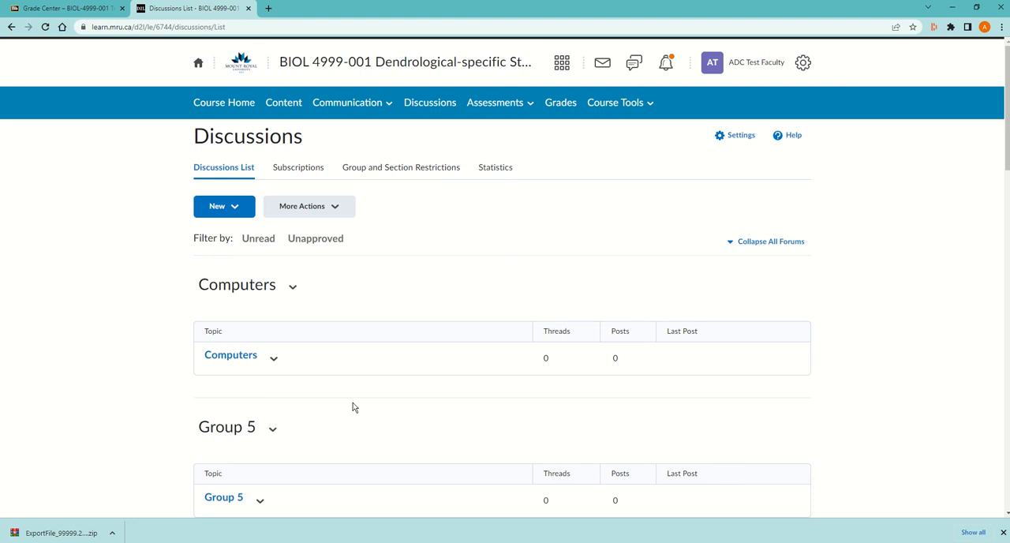
pyautogui.scroll(-3)
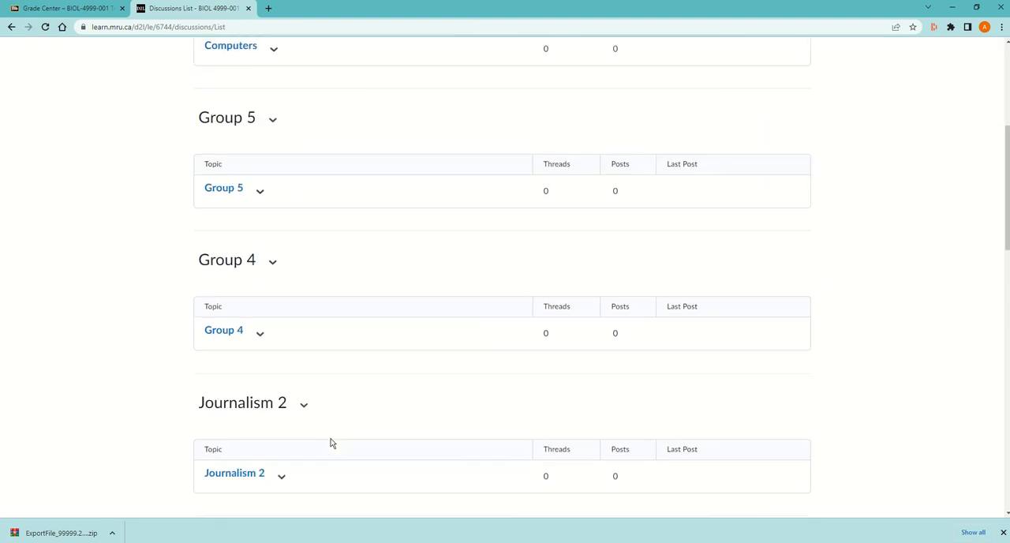
pyautogui.scroll(-3)
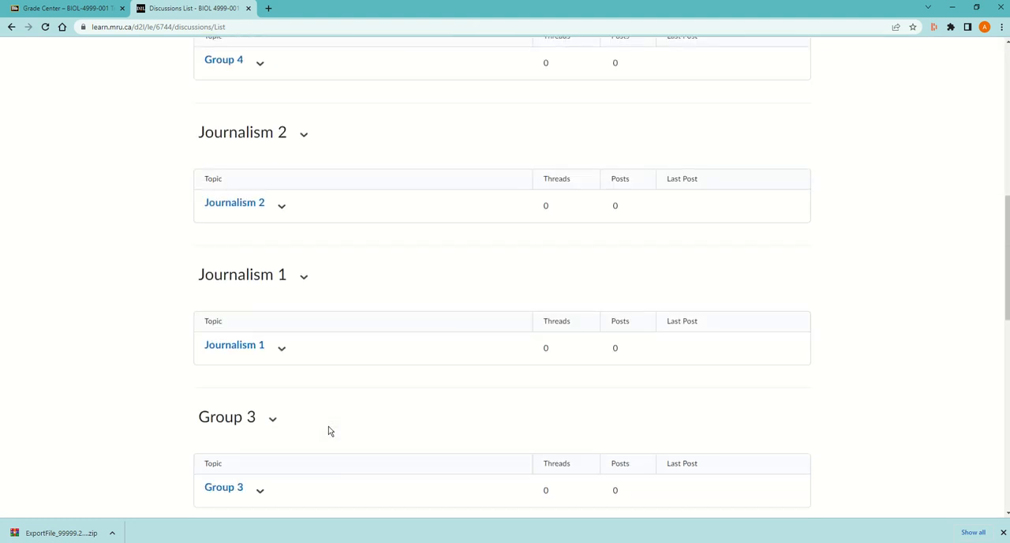
pyautogui.scroll(-3)
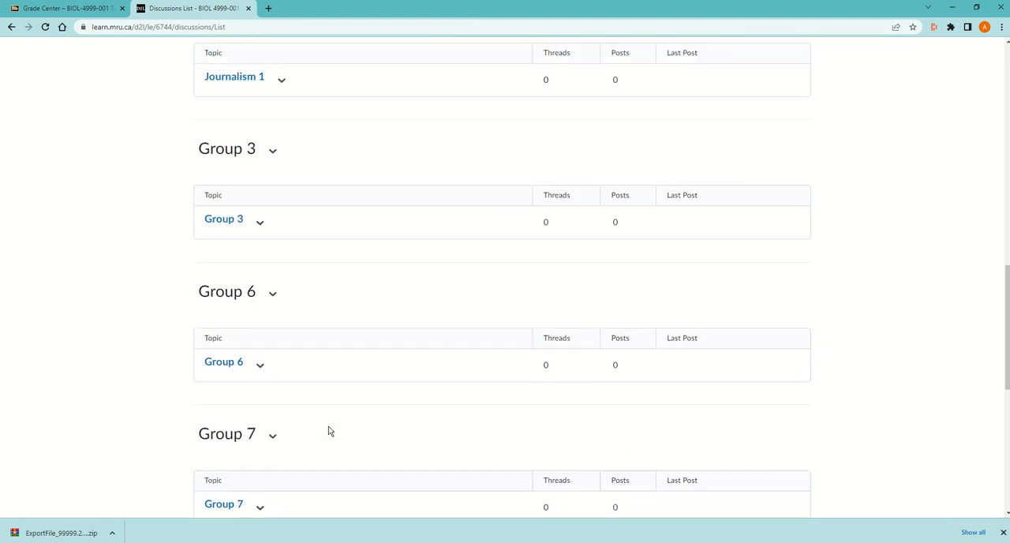
pyautogui.scroll(3)
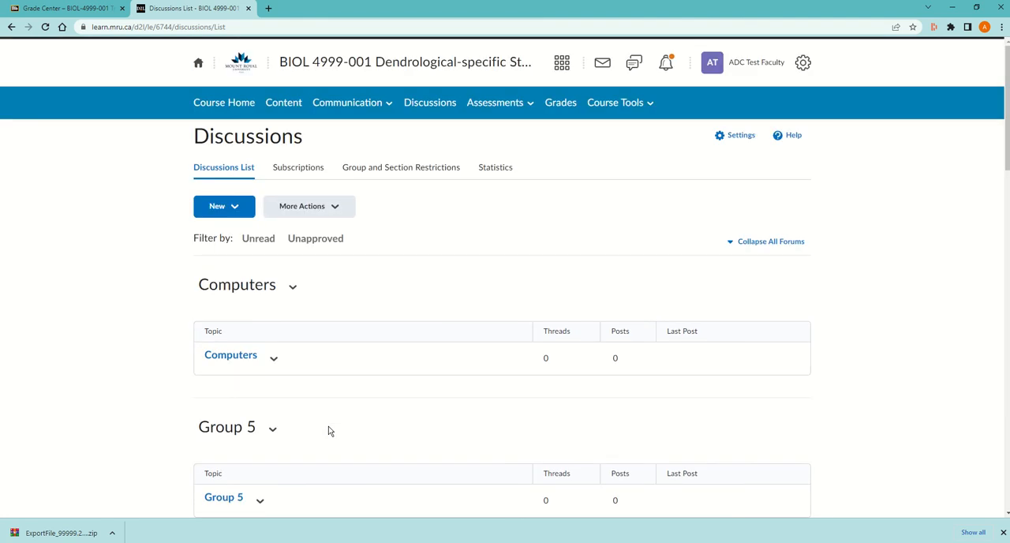
pyautogui.moveTo(293, 287)
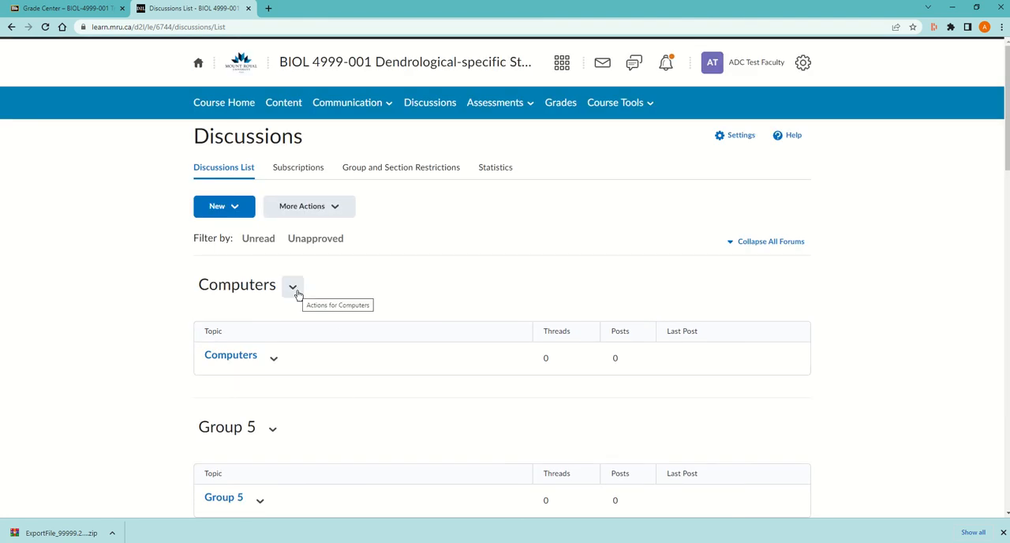
pyautogui.click(292, 288)
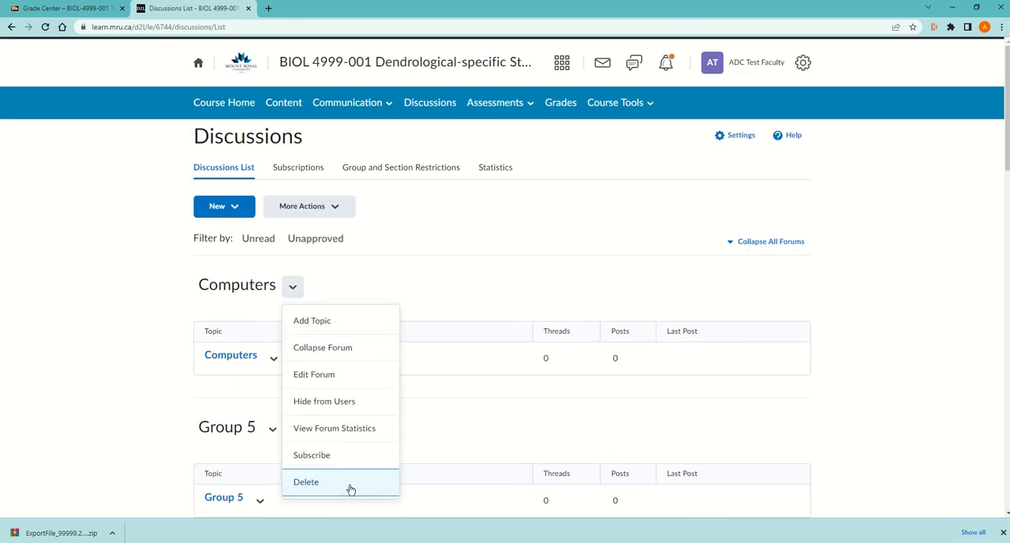
pyautogui.moveTo(442, 281)
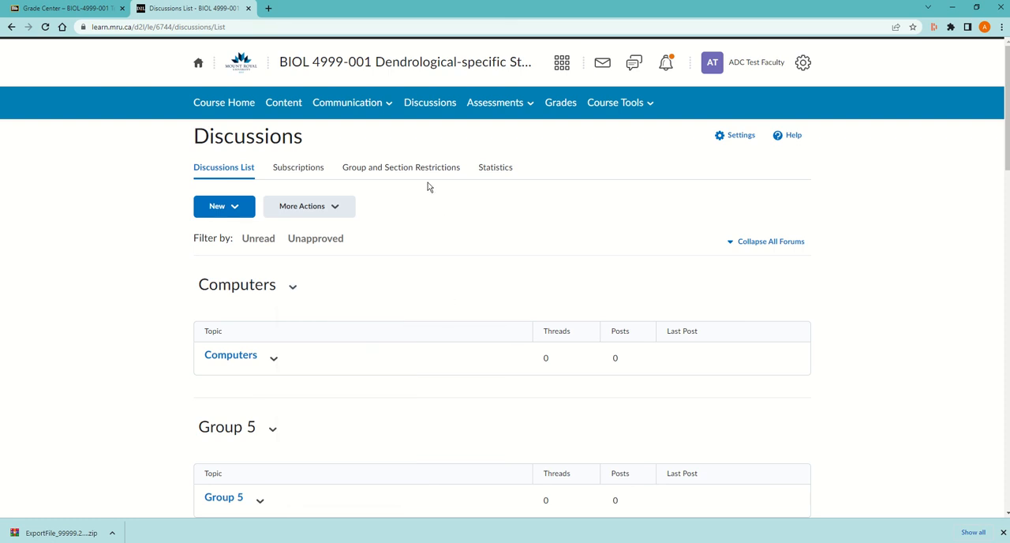
pyautogui.moveTo(247, 115)
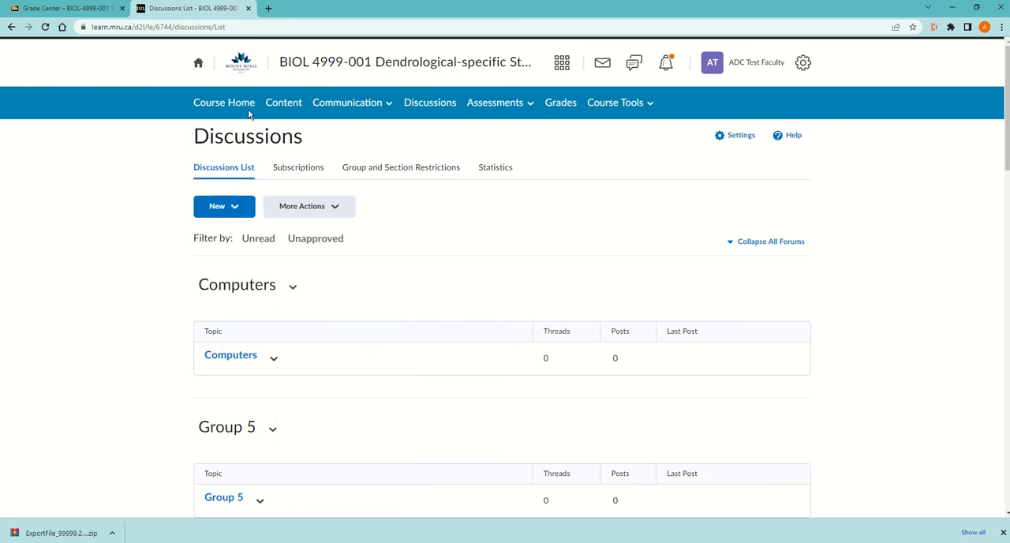